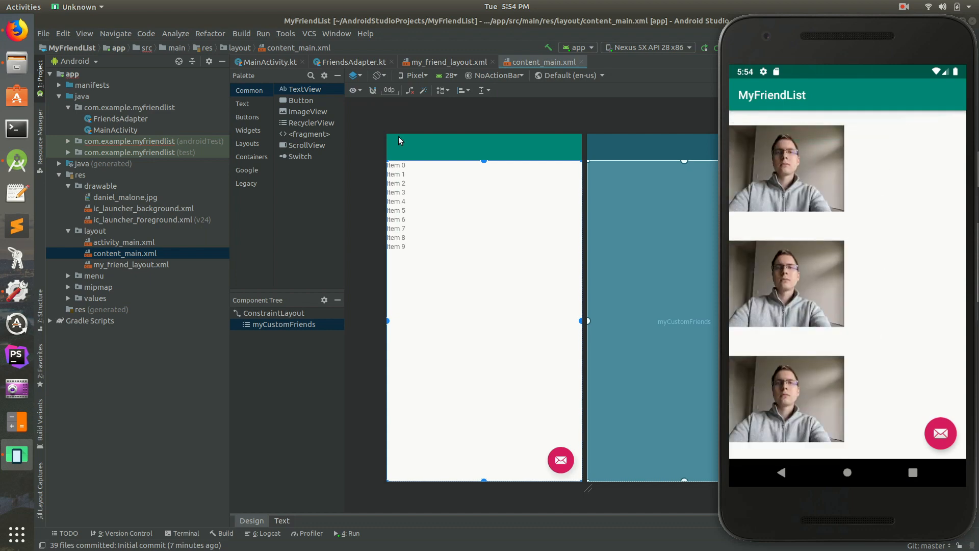
Review getItemCount returning 50 in FriendsAdapter.kt and check the list in the emulator.
left_click(352, 62)
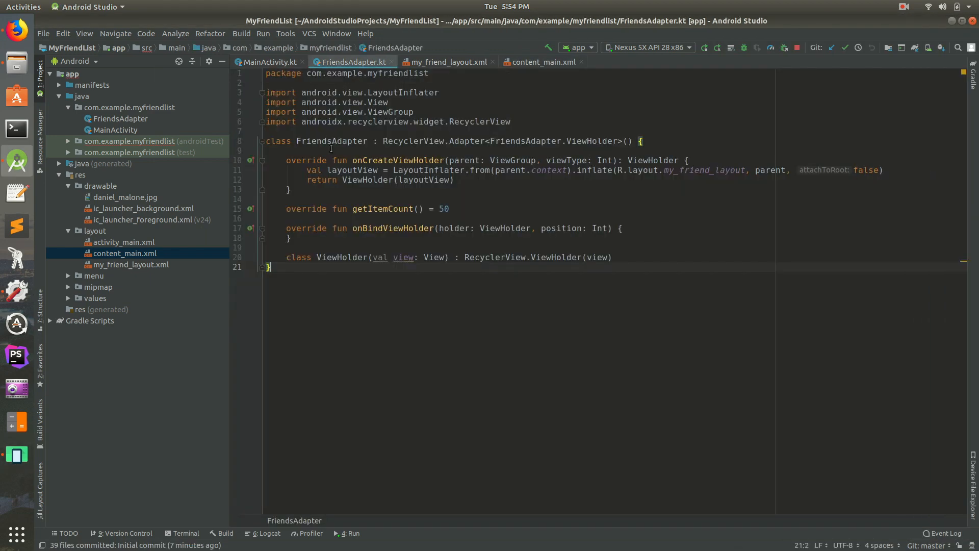
double_click(443, 208)
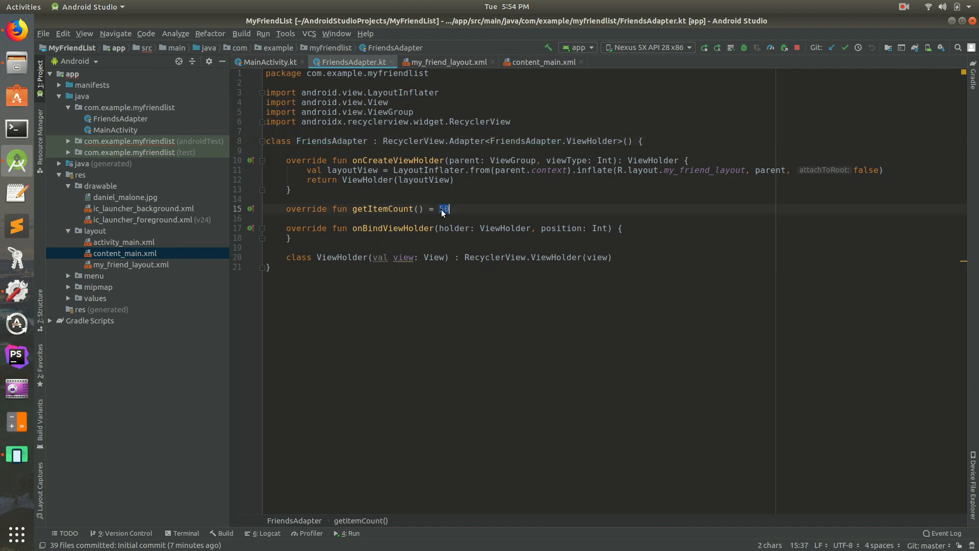
left_click(16, 454)
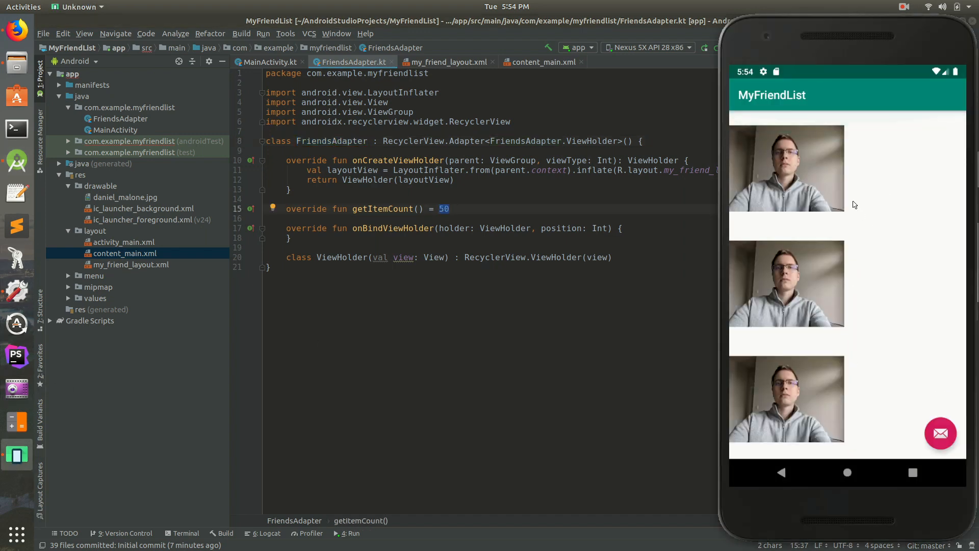
scroll("down", 3)
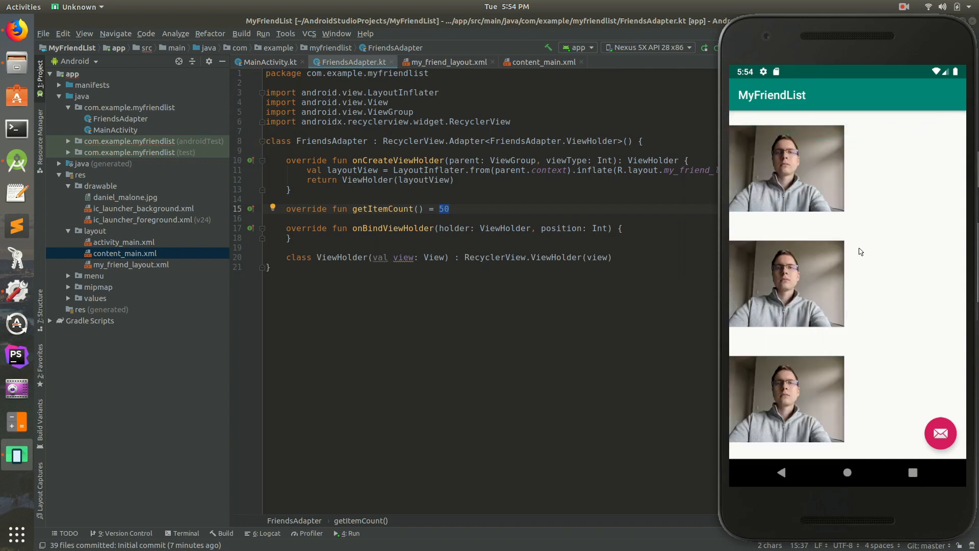
mouse_move(855, 175)
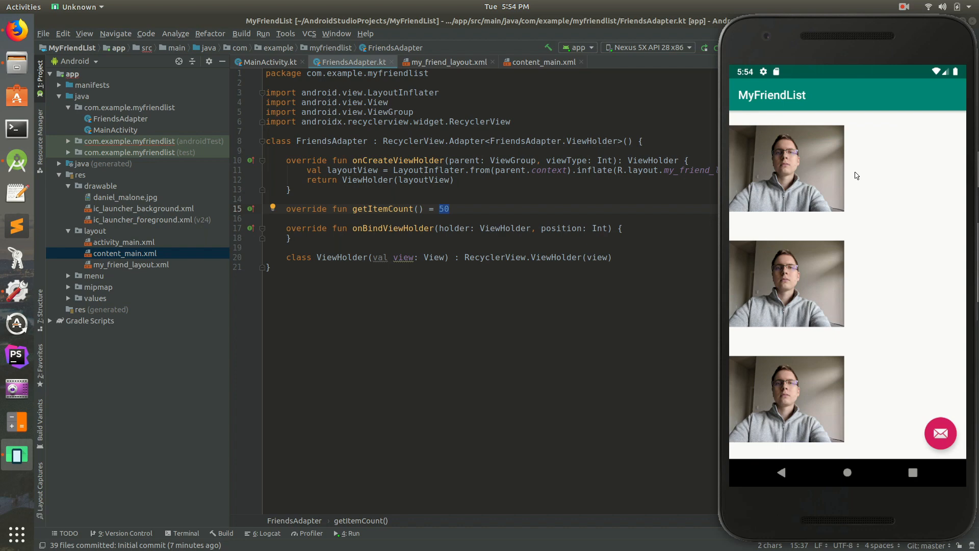
mouse_move(822, 235)
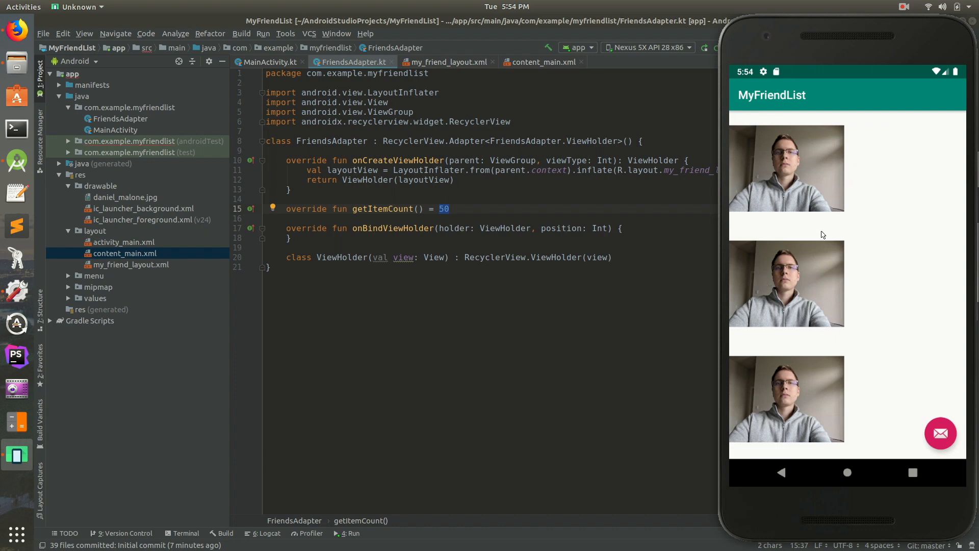
mouse_move(813, 271)
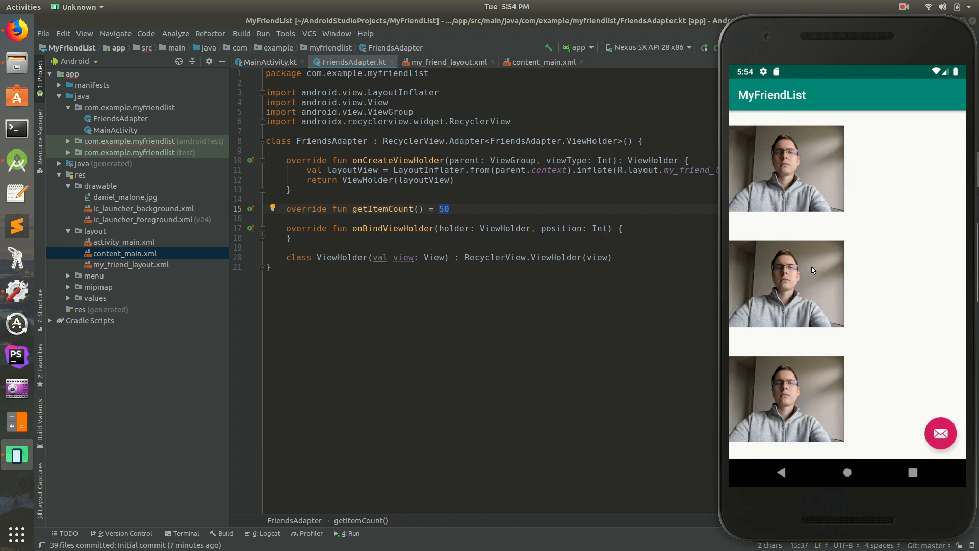
mouse_move(771, 221)
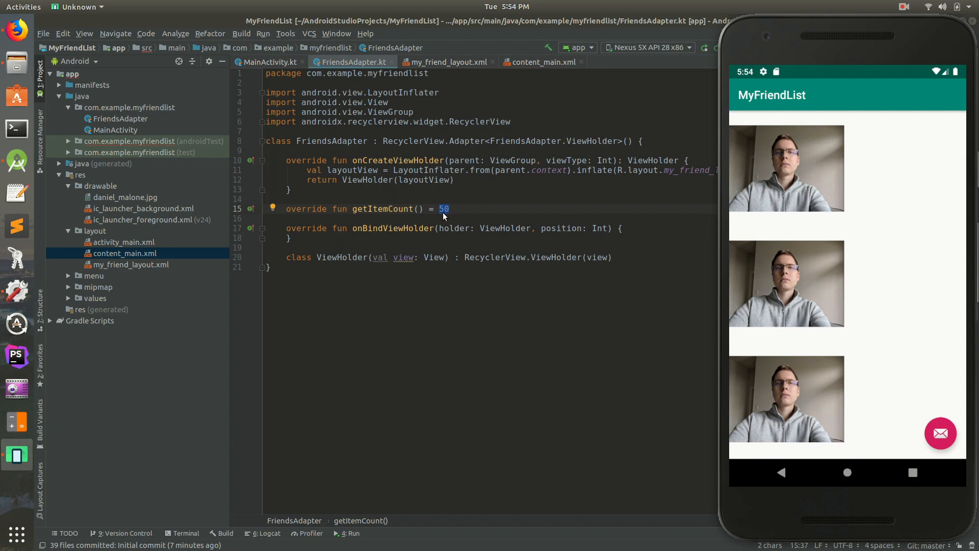
left_click(451, 208)
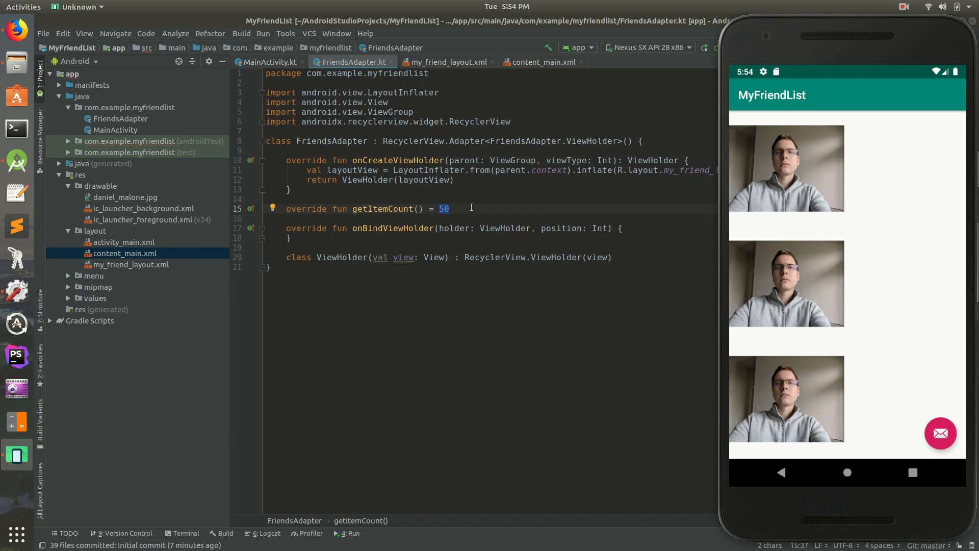
mouse_move(590, 211)
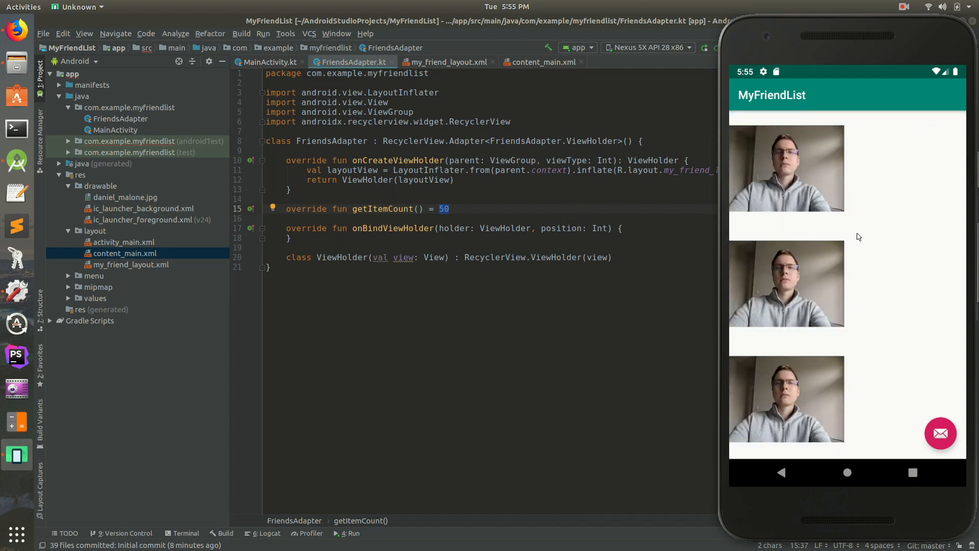
mouse_move(828, 186)
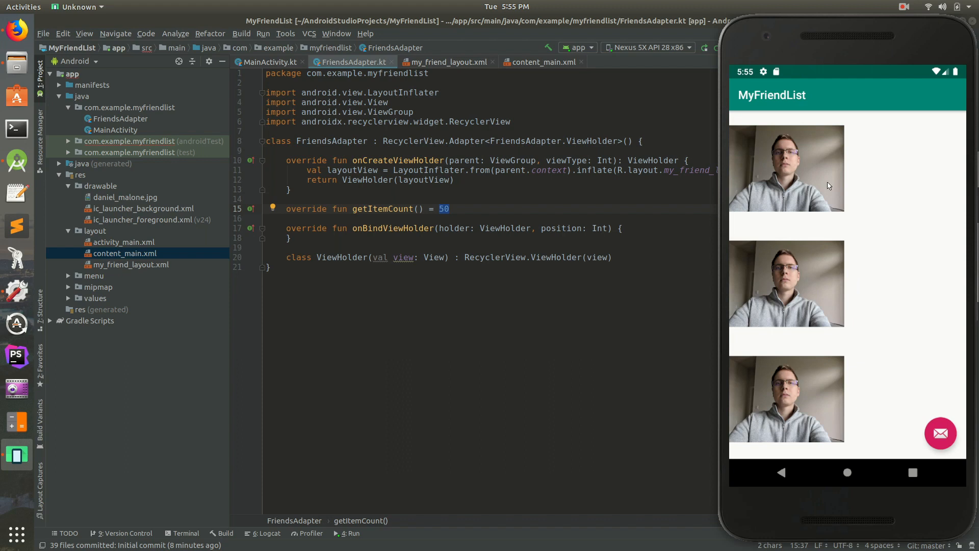
mouse_move(835, 285)
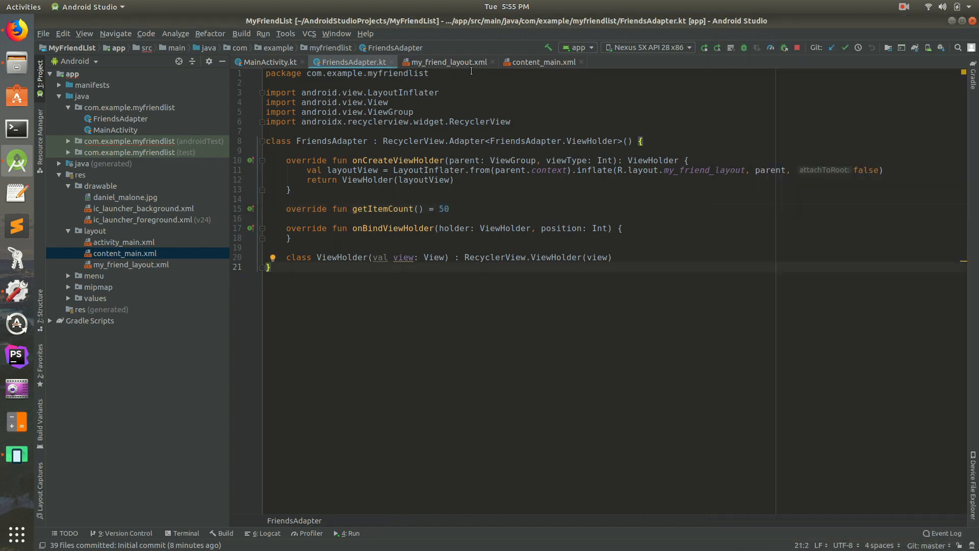
Constrain the TextView's start to the ImageView's end and its top to the parent in my_friend_layout.xml.
left_click(446, 62)
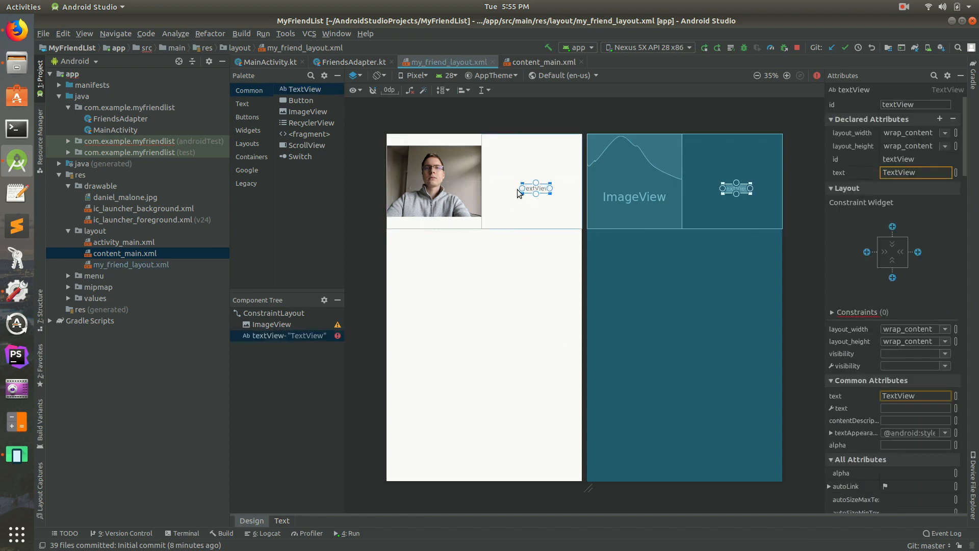
left_click_drag(521, 188, 480, 182)
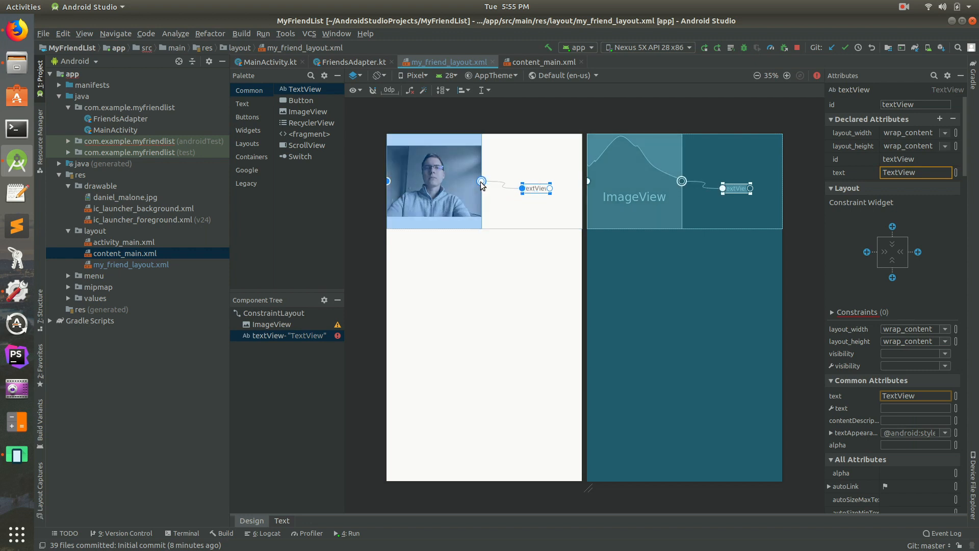
left_click_drag(483, 182, 482, 188)
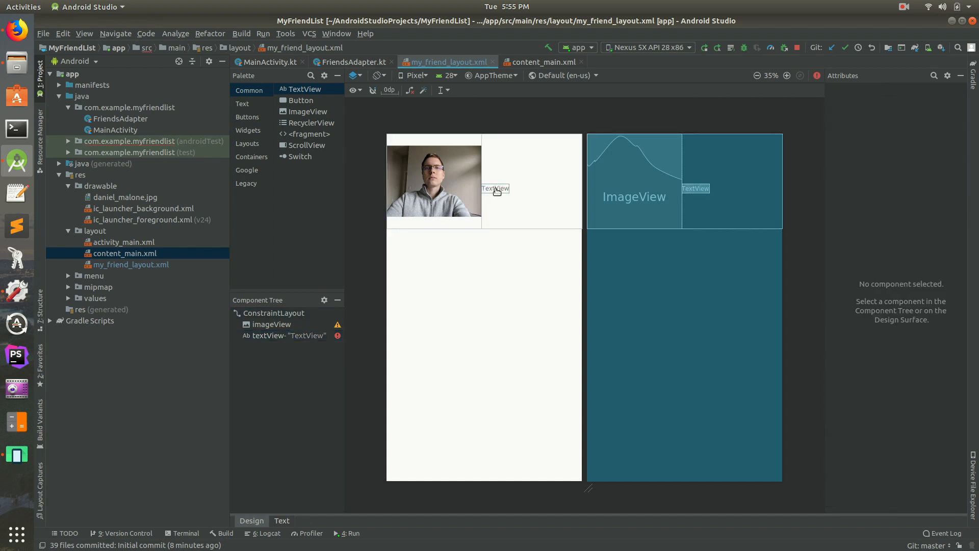
left_click(495, 188)
type("s")
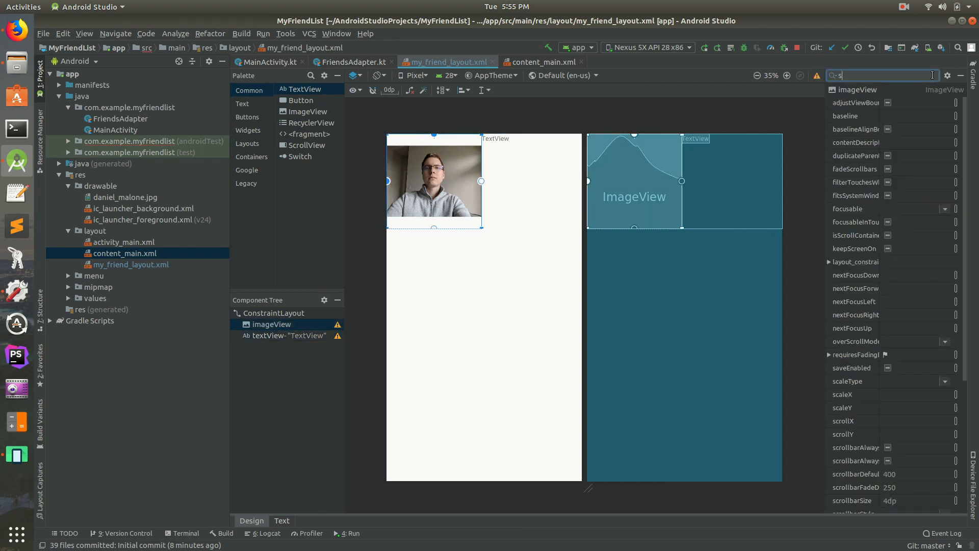
Set the imageView's scaleType to centerCrop.
type("cale")
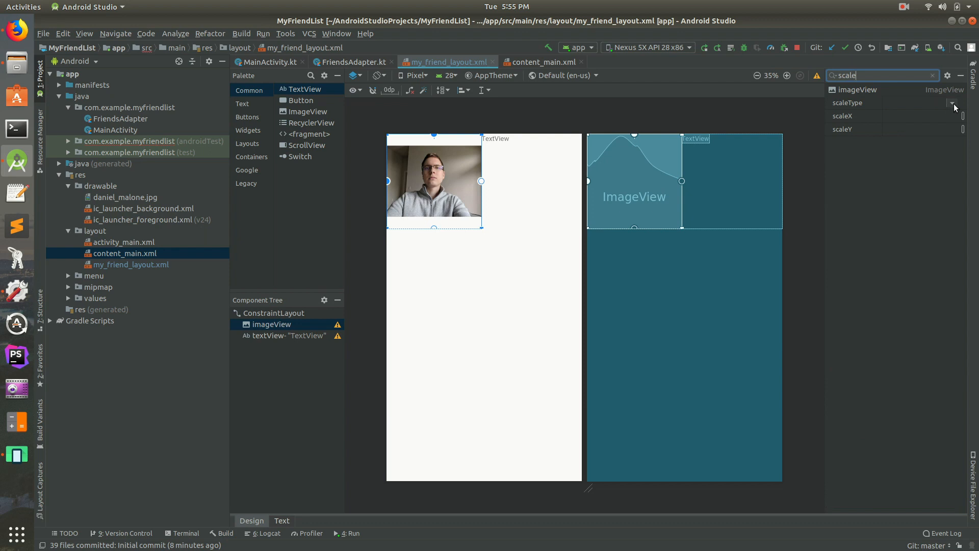
left_click(951, 103)
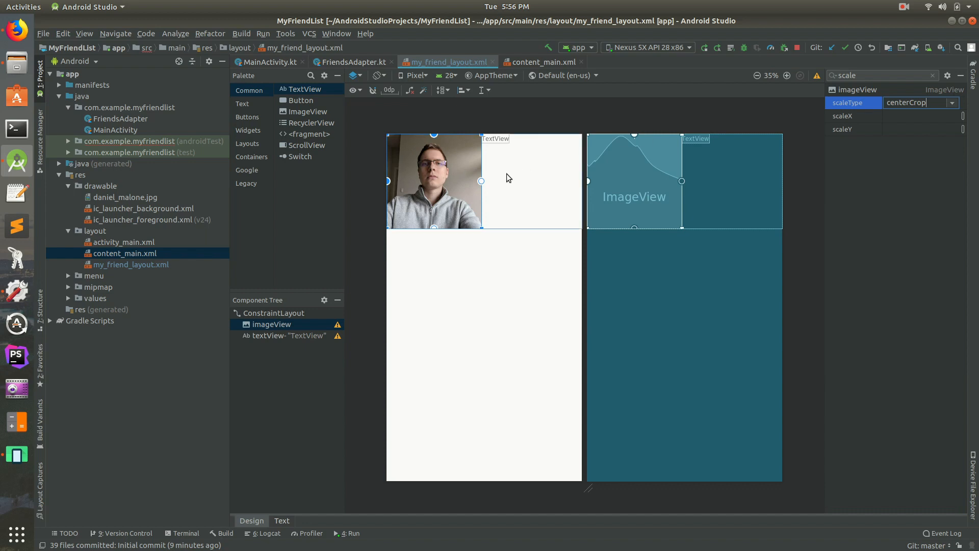
left_click(931, 74)
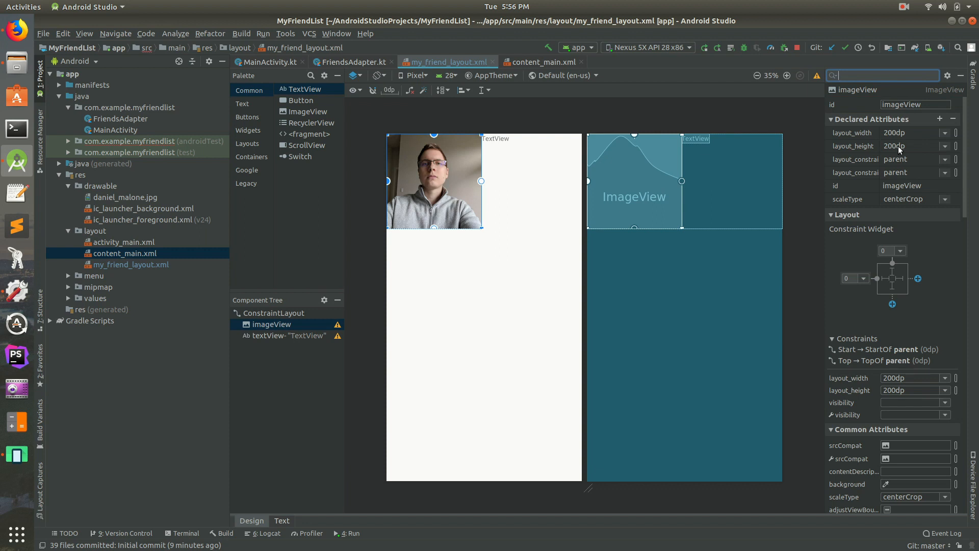
mouse_move(963, 77)
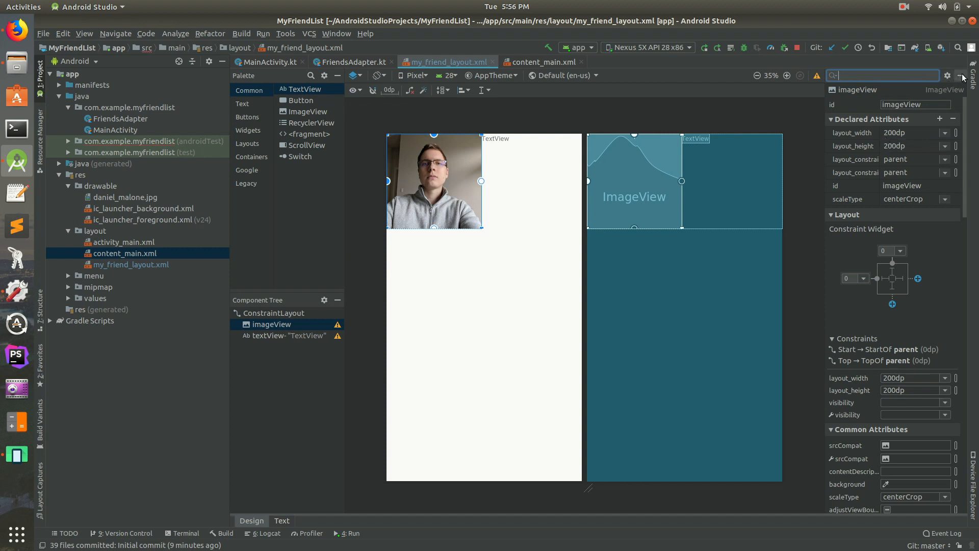
Turn on adjustViewBounds for the imageView.
left_click(963, 75)
type("adju")
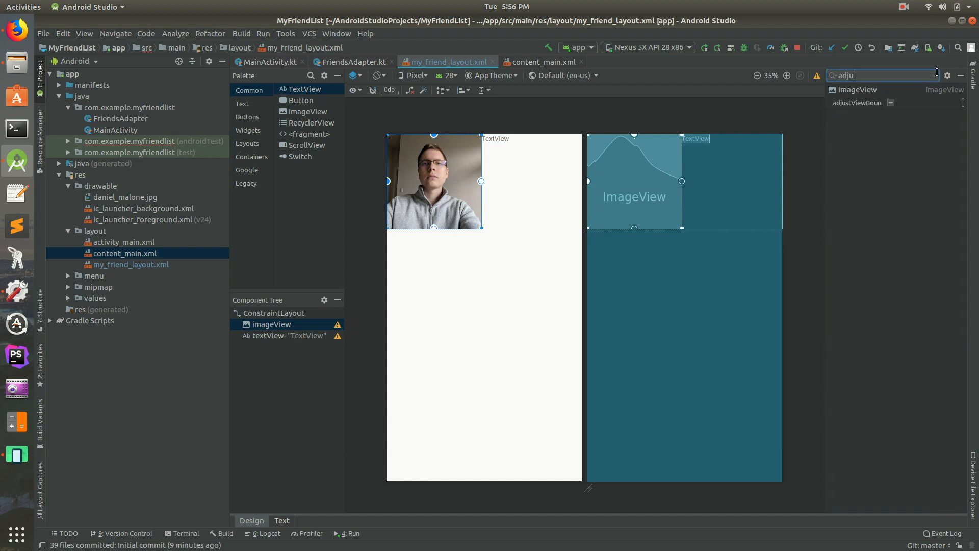
left_click(859, 102)
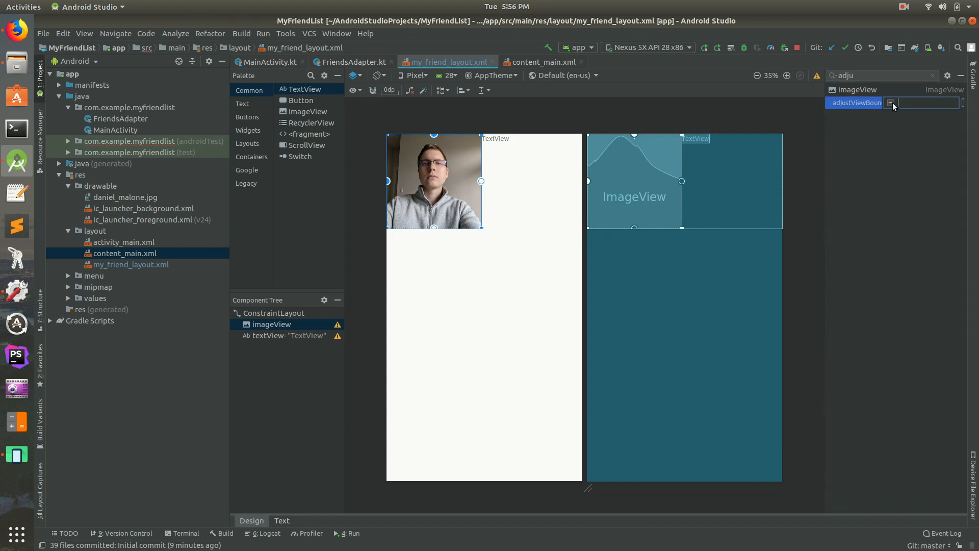
left_click(891, 102)
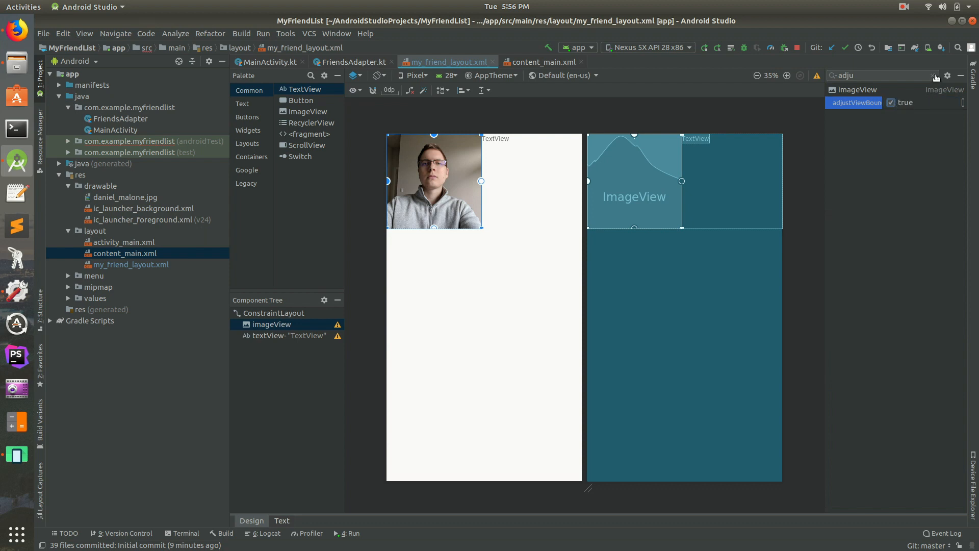
left_click(409, 112)
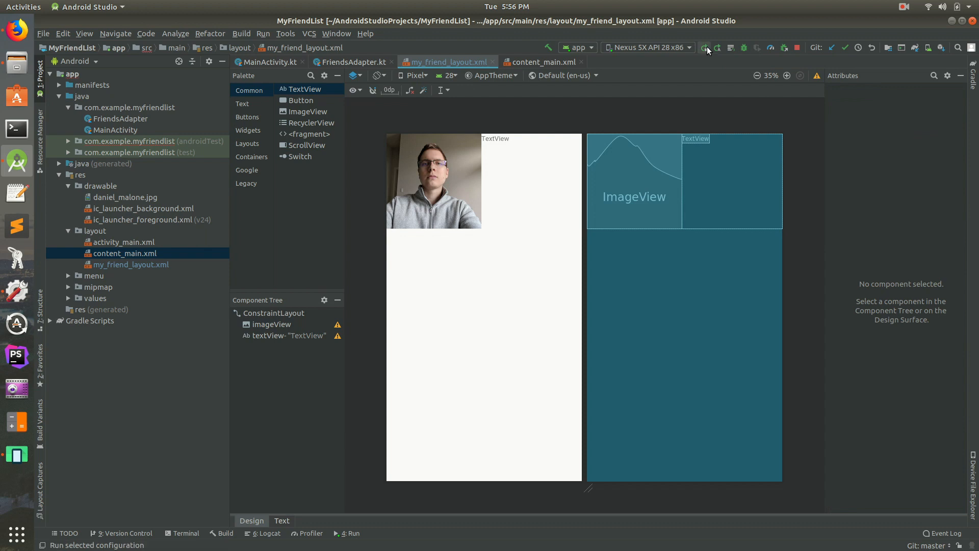
Redeploy the app to the Nexus 5X emulator and select the row's TextView.
left_click(704, 48)
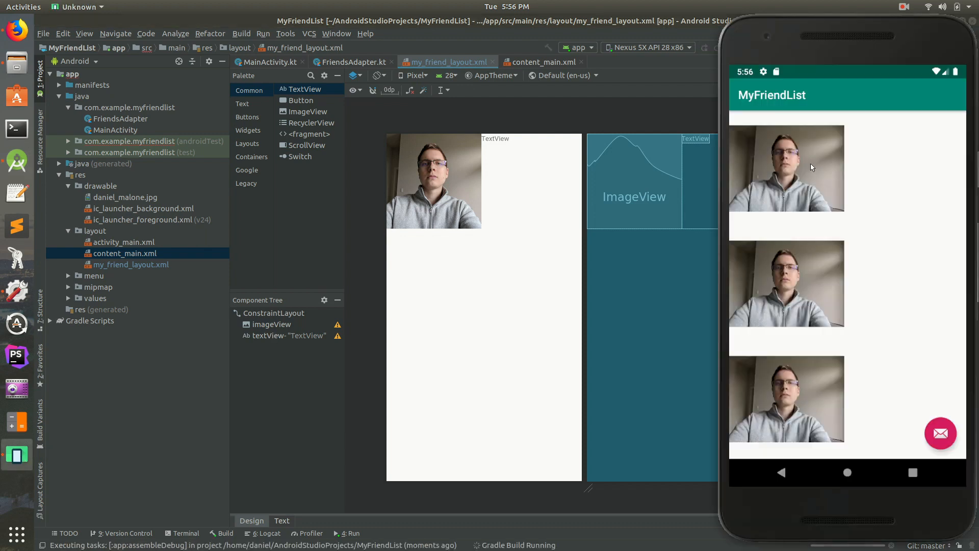
mouse_move(817, 174)
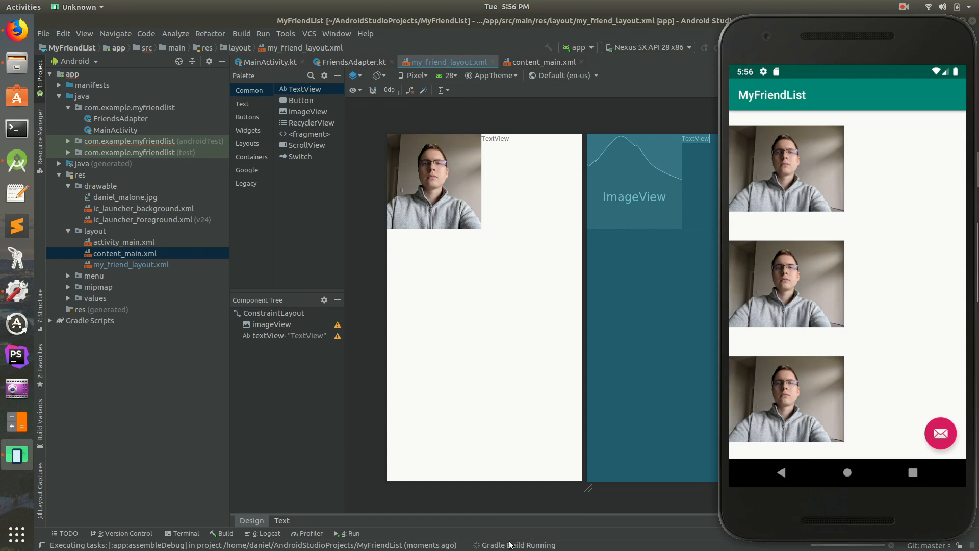
mouse_move(510, 545)
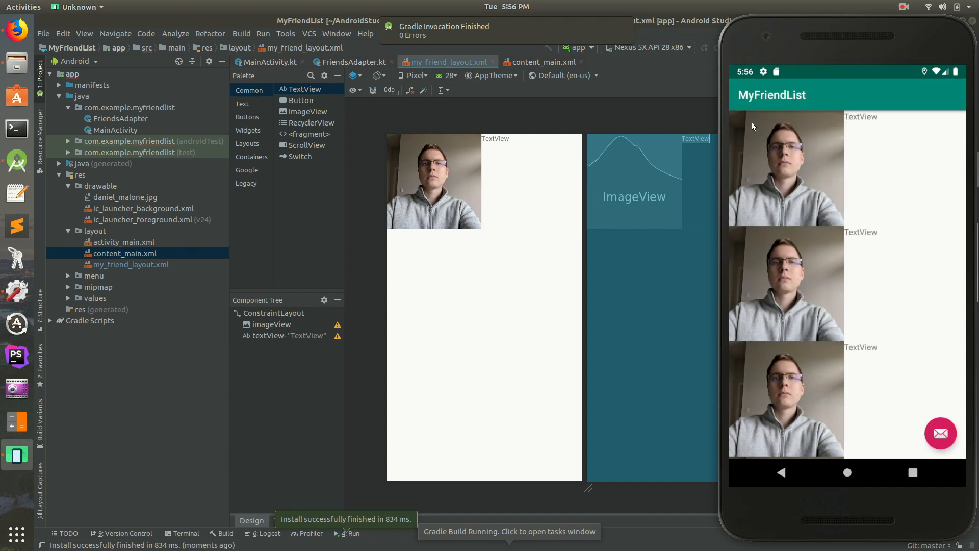
mouse_move(865, 122)
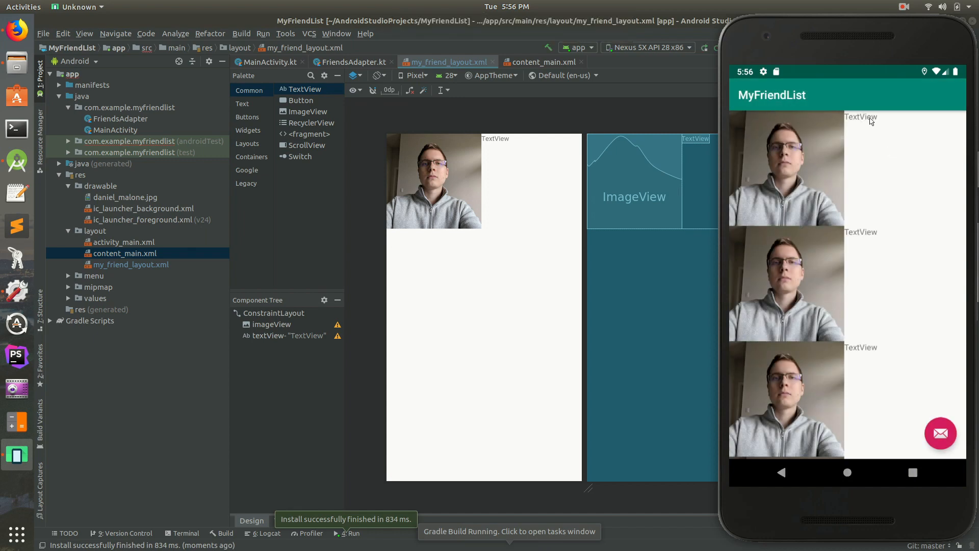
left_click(496, 138)
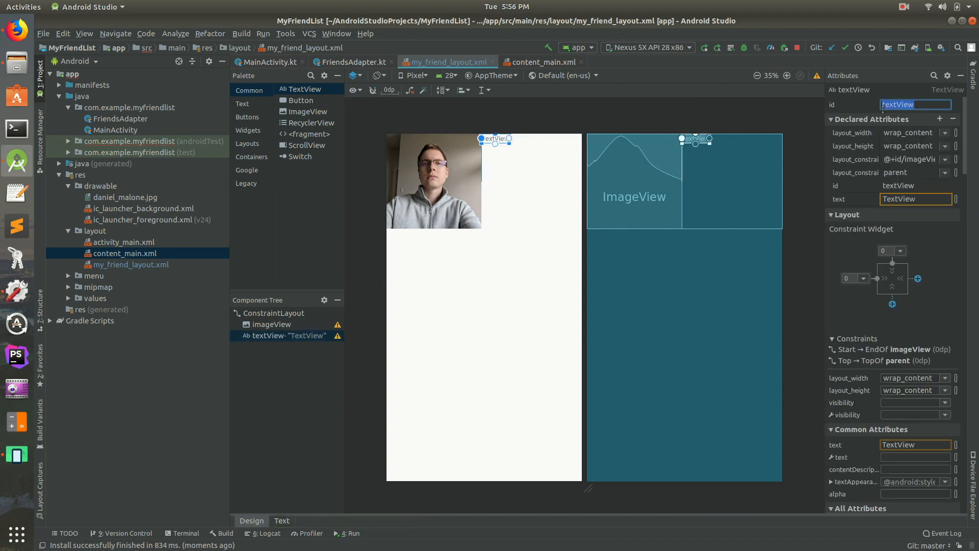
Set the TextView's id to friendTitle in the Attributes panel and deselect it.
type("my")
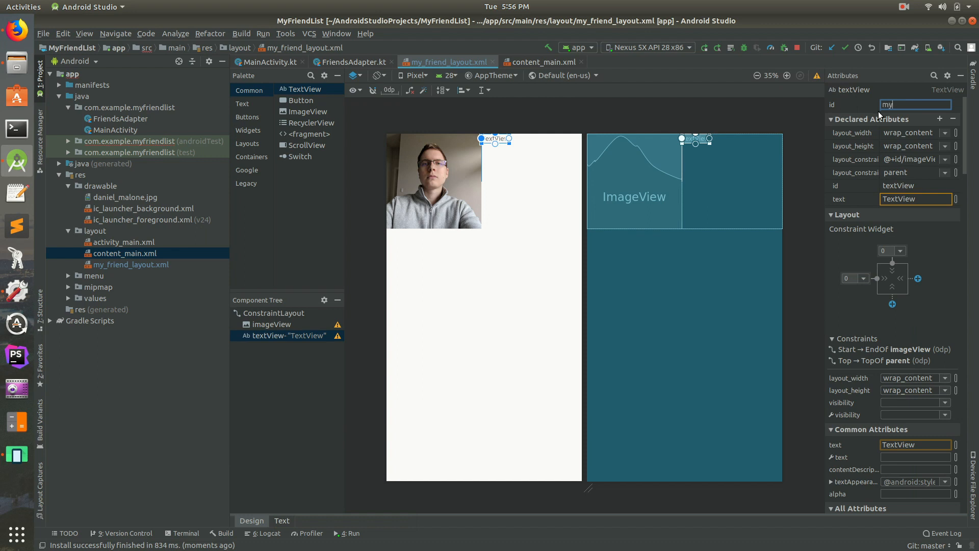
type("BestFriend")
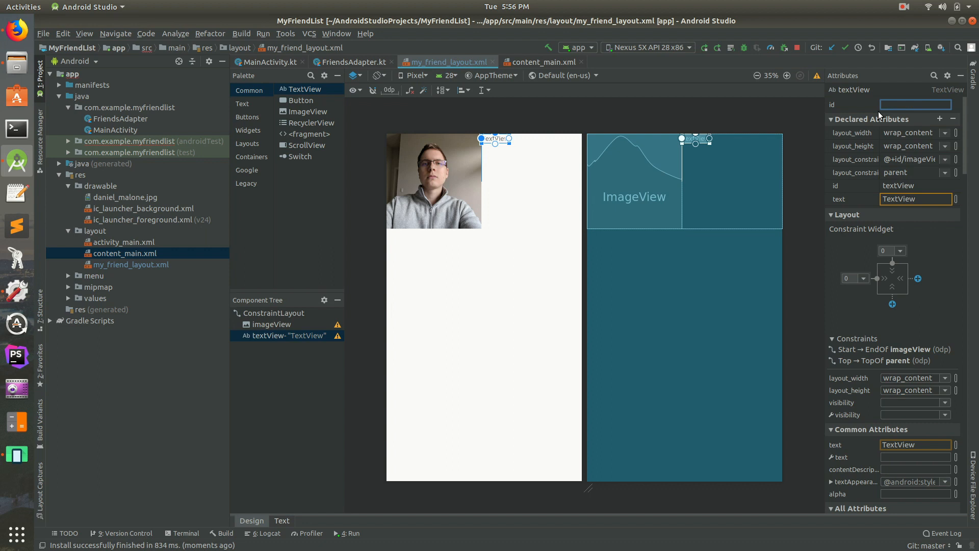
type("friendTitle")
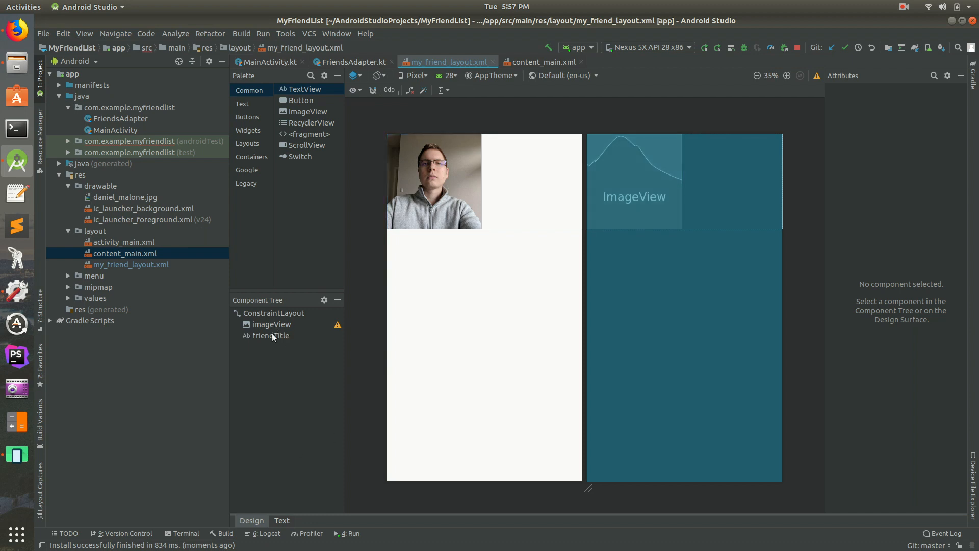
left_click(268, 335)
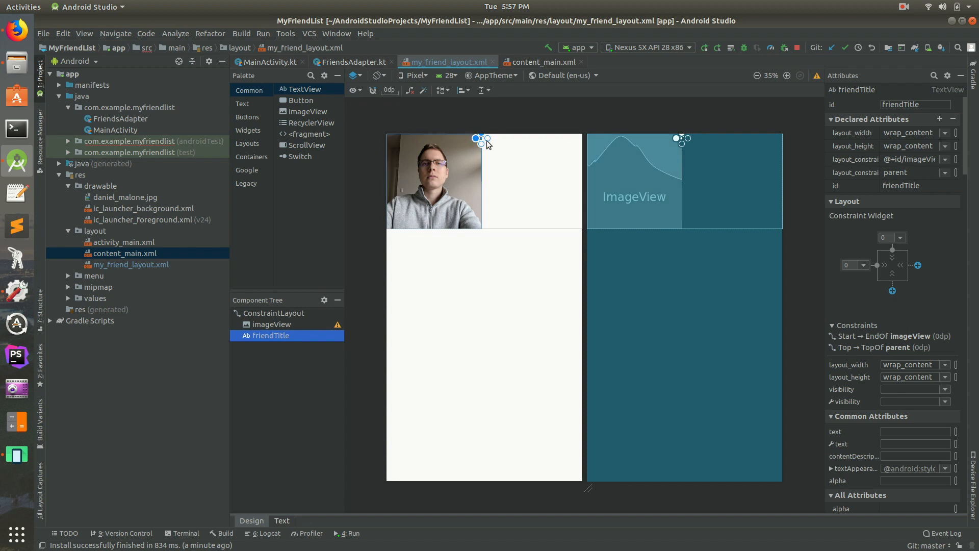
left_click(375, 120)
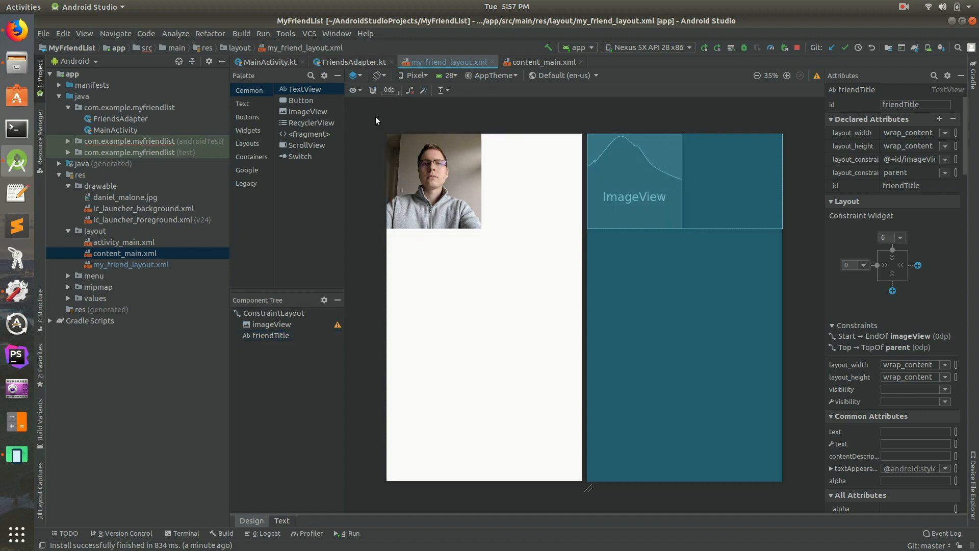
left_click(633, 155)
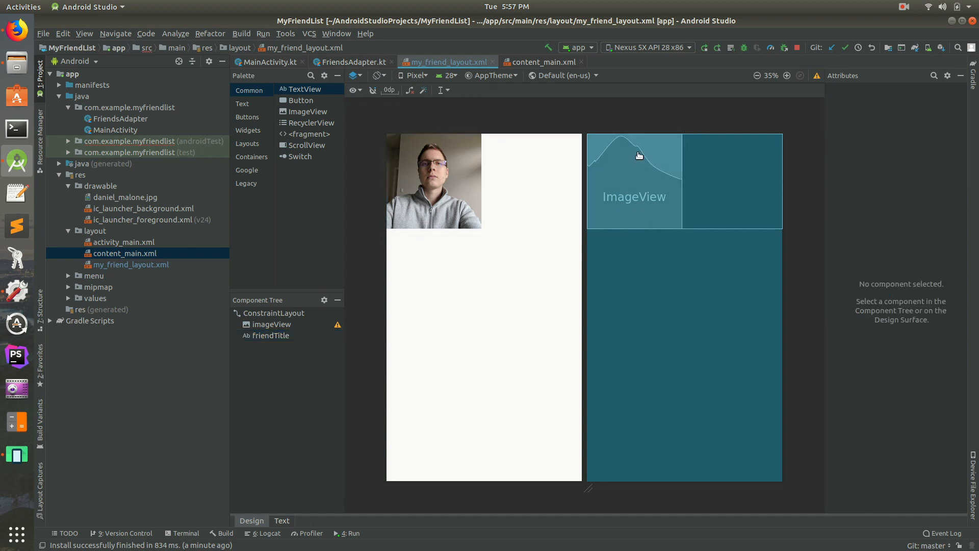
Run the app on the emulator, leave it, and return to the friend row layout.
left_click(703, 48)
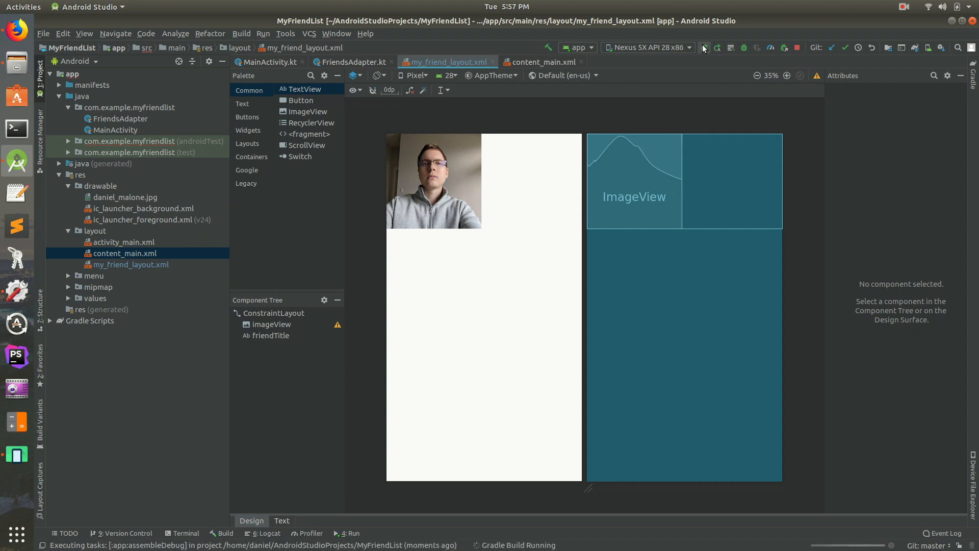
left_click(705, 48)
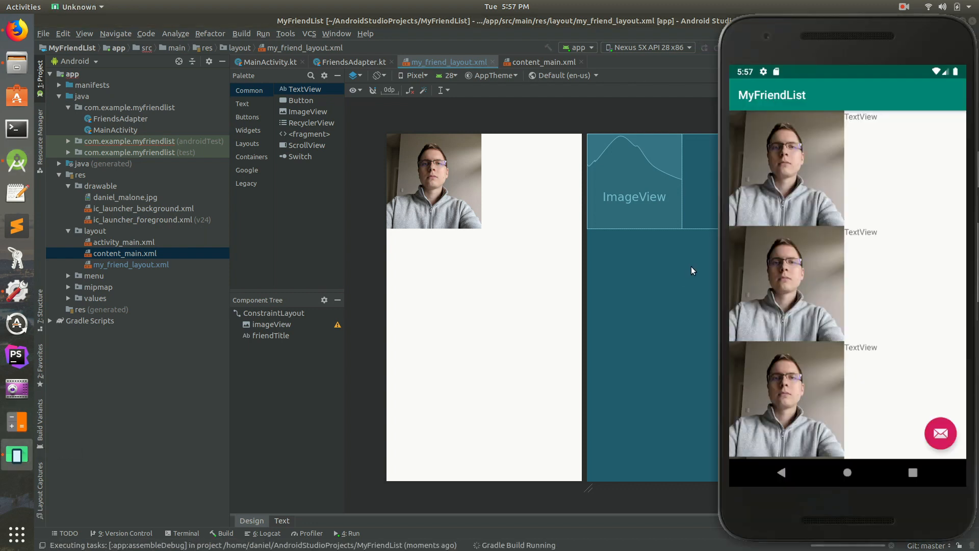
left_click(847, 472)
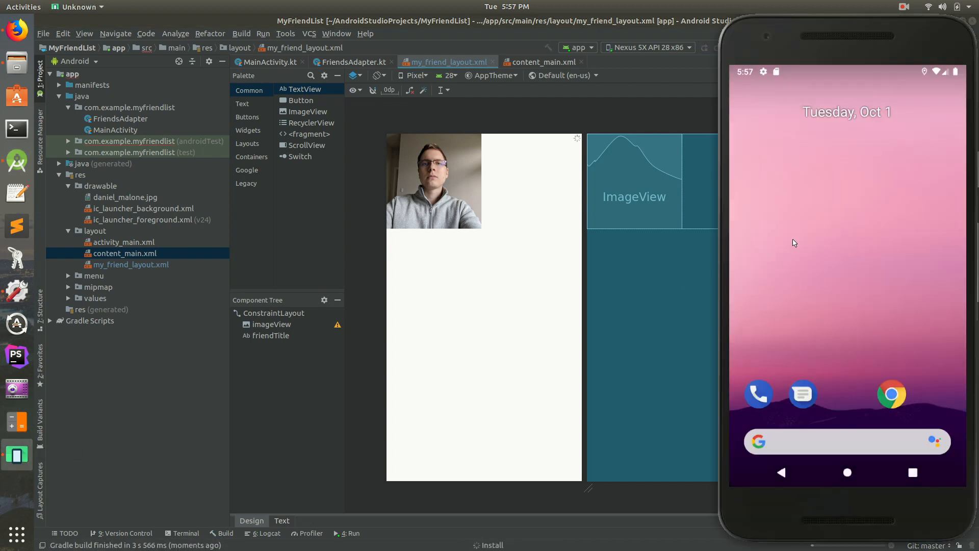
left_click(352, 532)
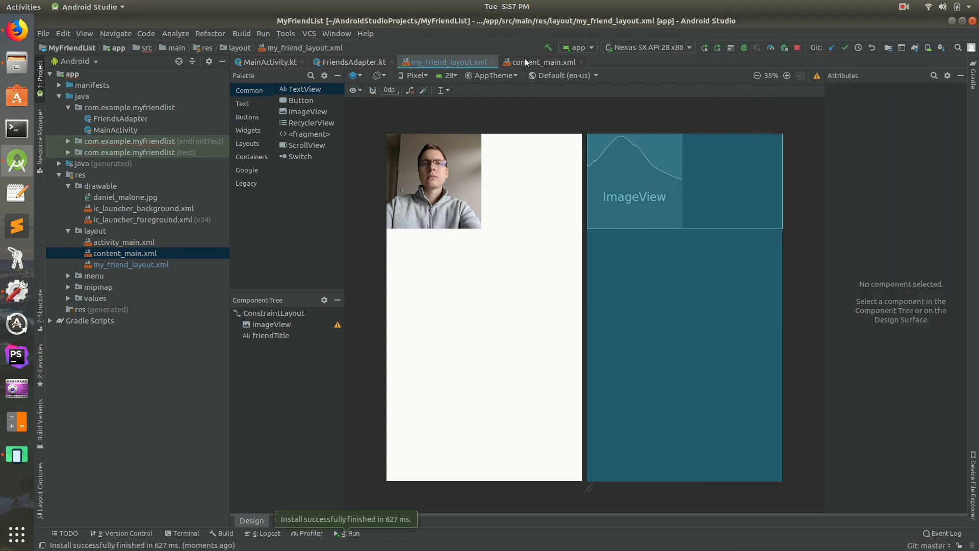
mouse_move(310, 425)
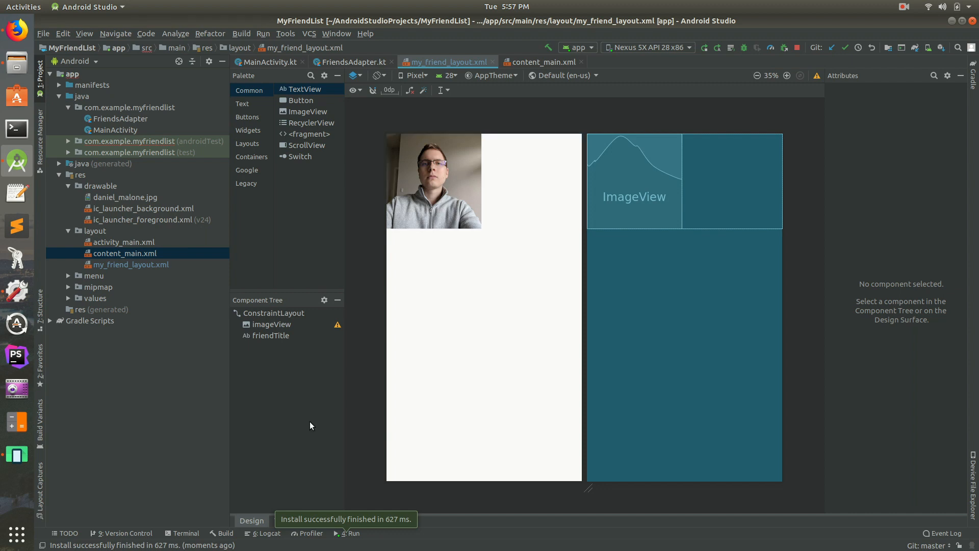
Select friendTitle, then switch to the content_main.xml layout.
left_click(270, 335)
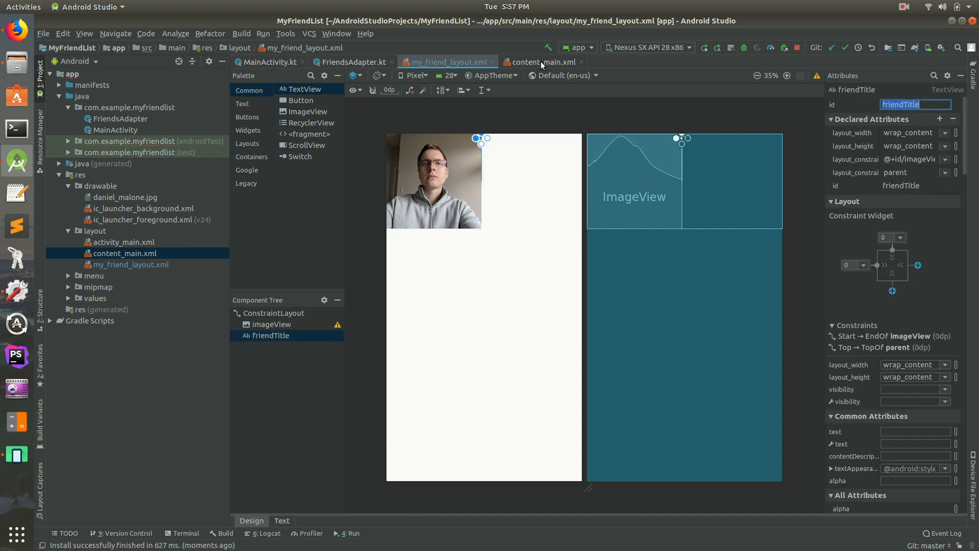
mouse_move(540, 62)
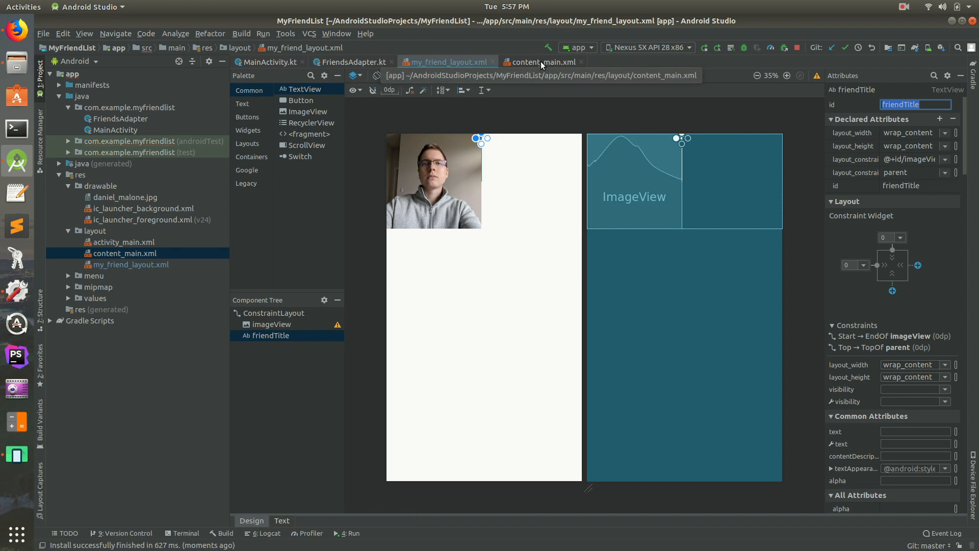
left_click(541, 62)
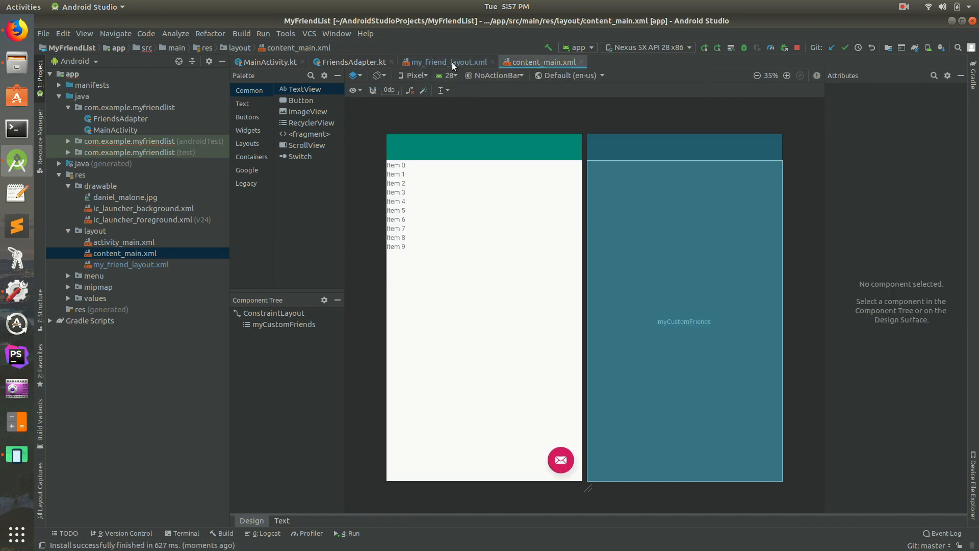
Write holder.view.friendTitle.text = "Daniel Malone" in onBindViewHolder of FriendsAdapter.kt.
left_click(351, 62)
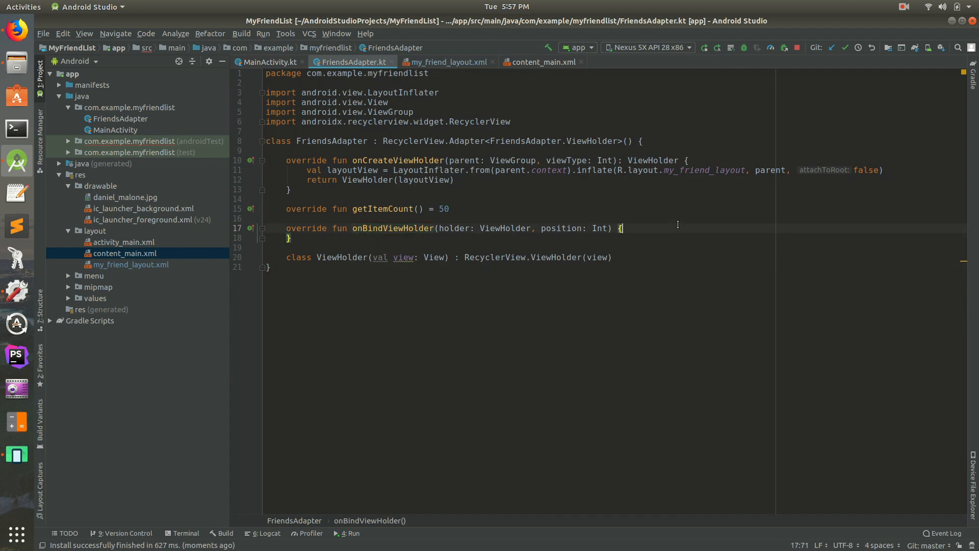
type("holder")
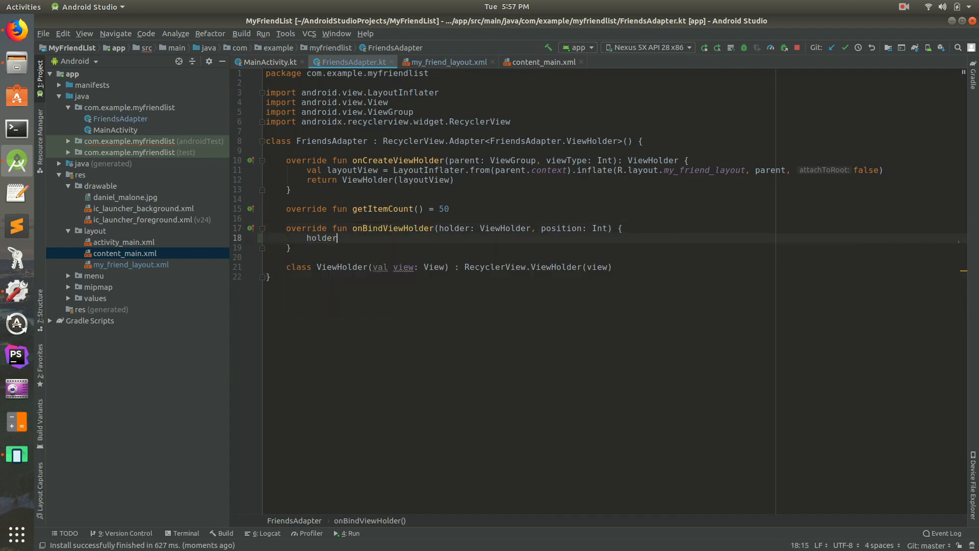
type(".view")
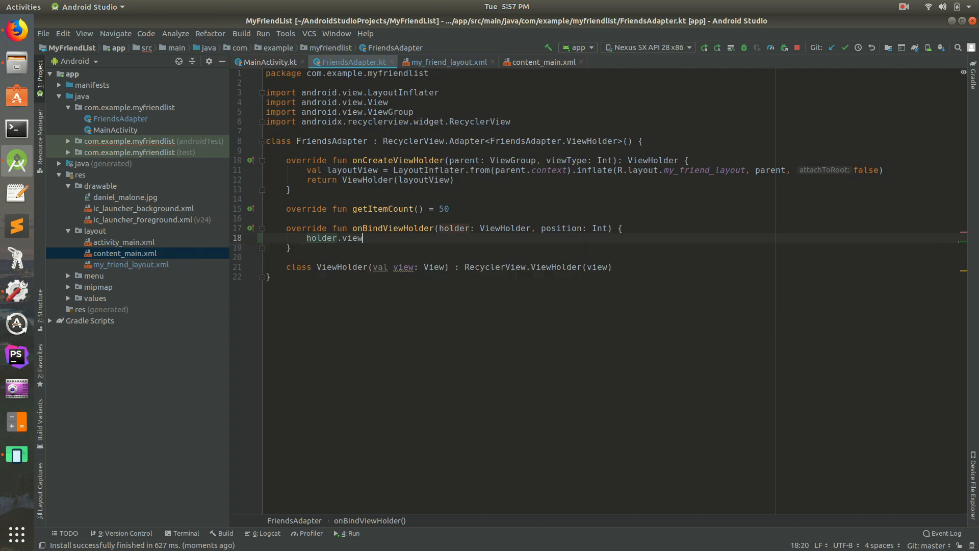
double_click(350, 237)
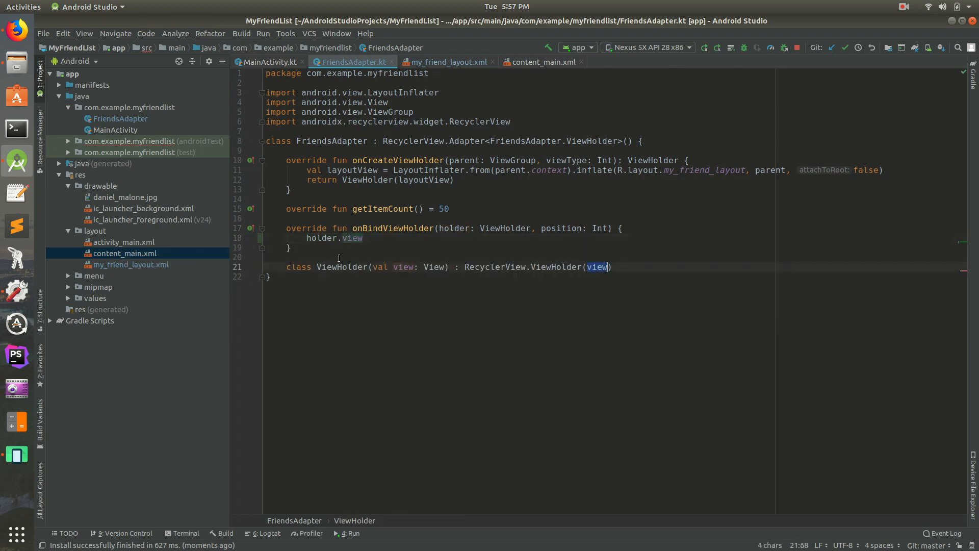
type(".")
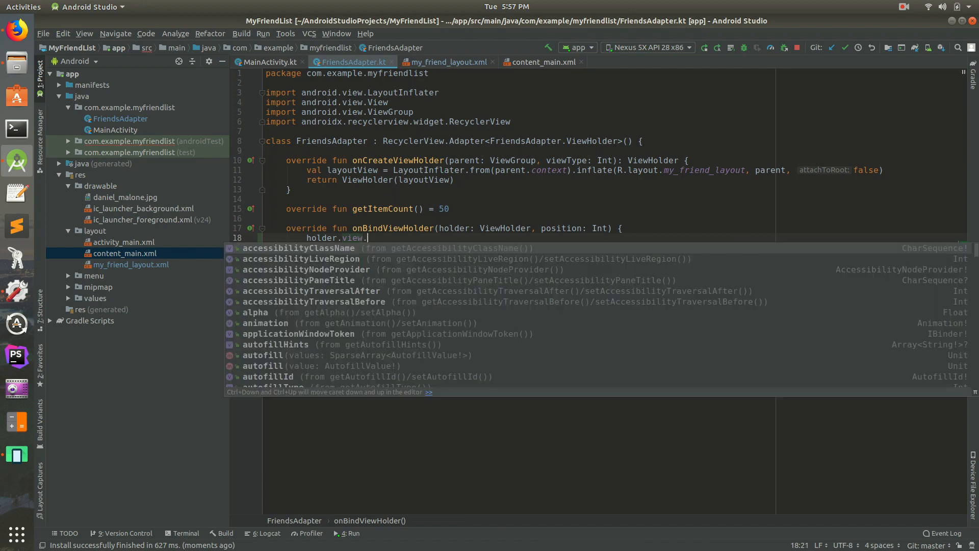
type("friendTitle")
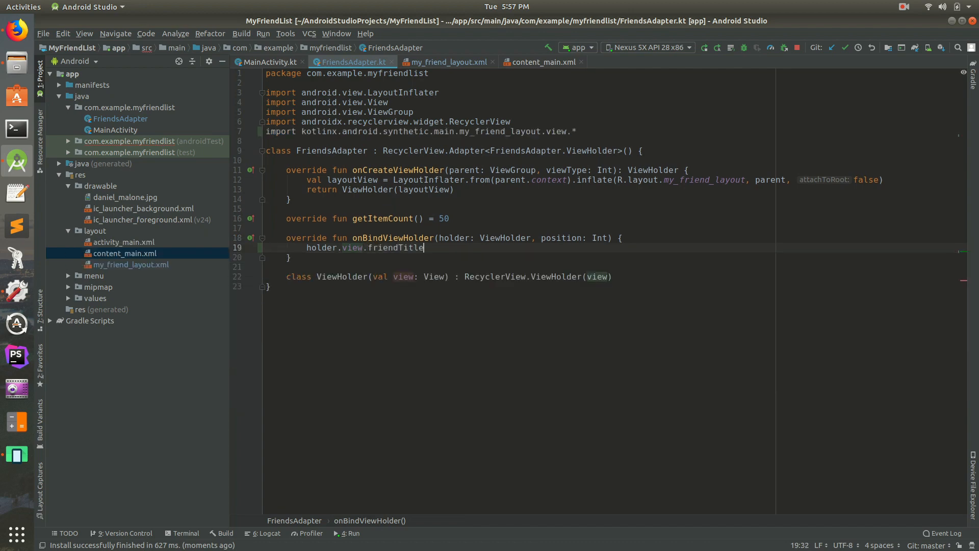
type(".text = \"")
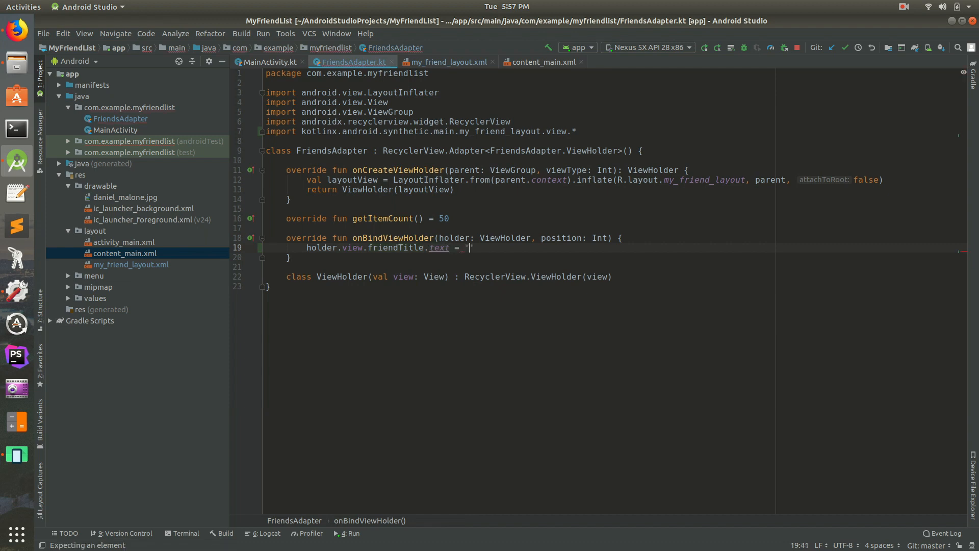
type("DAniel")
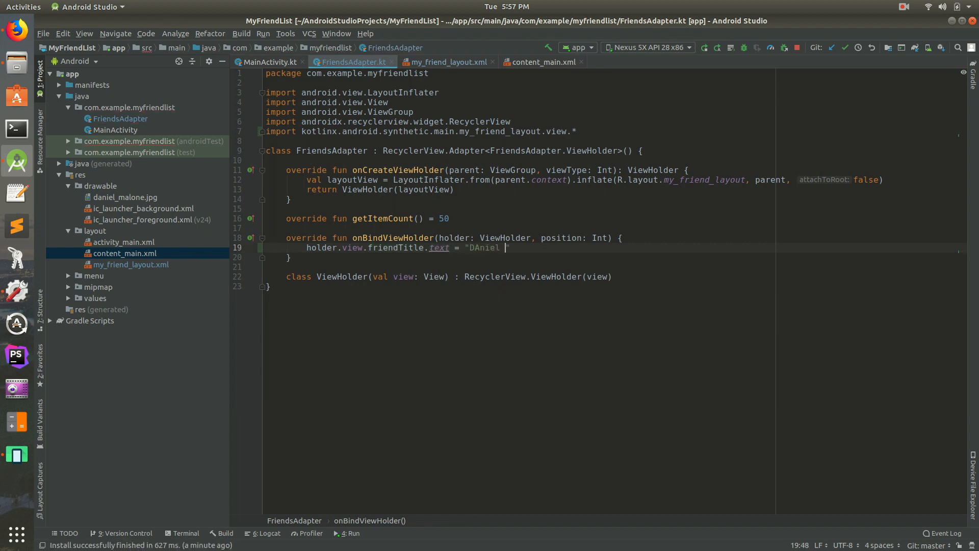
type("Daniel Mal")
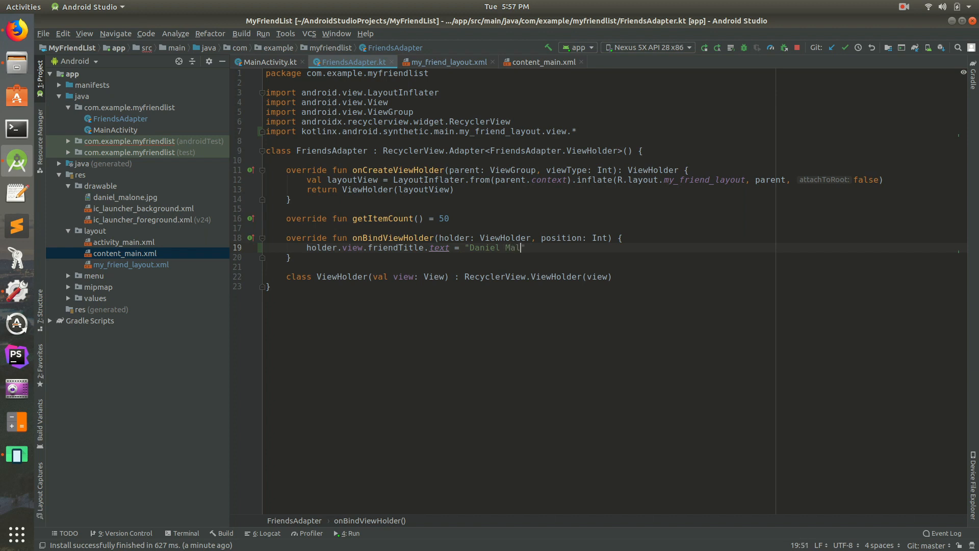
type("one")
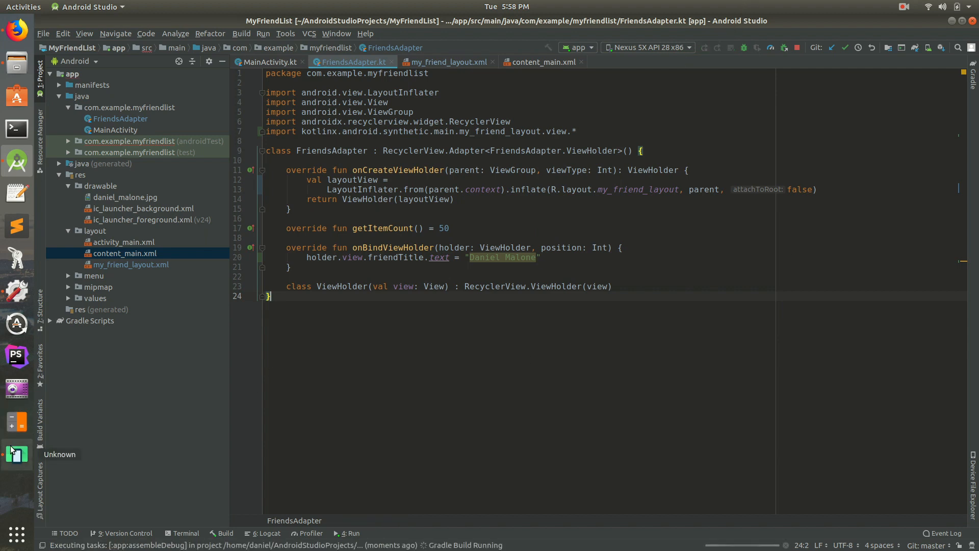
left_click(350, 532)
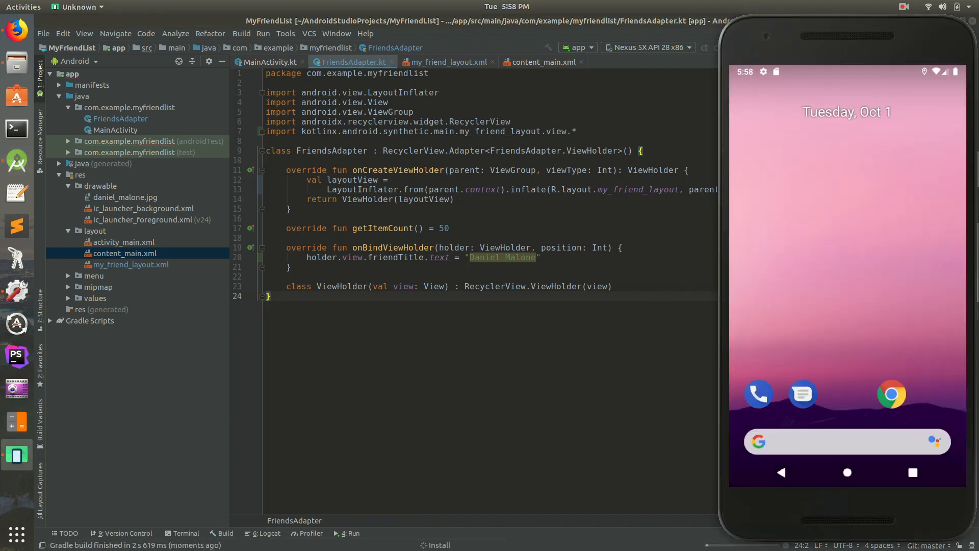
left_click(348, 533)
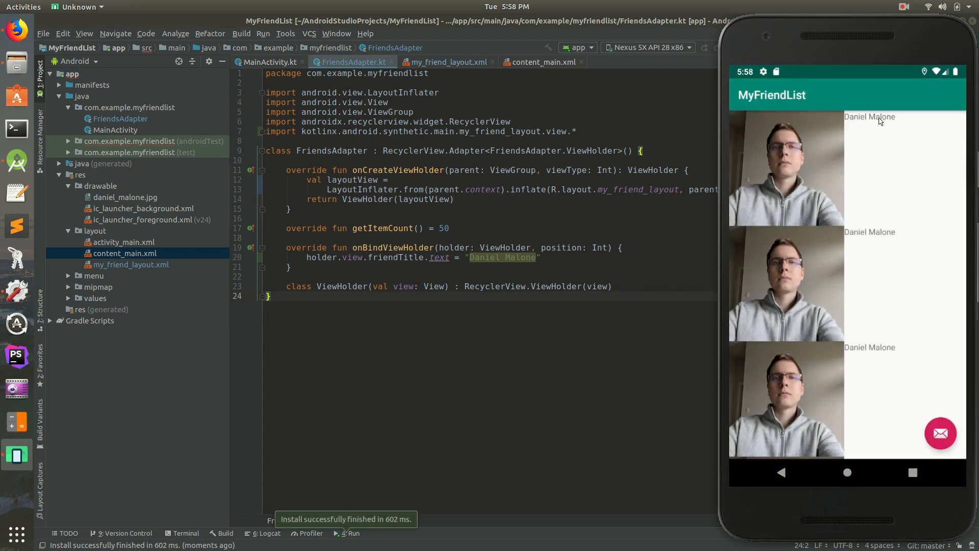
mouse_move(801, 233)
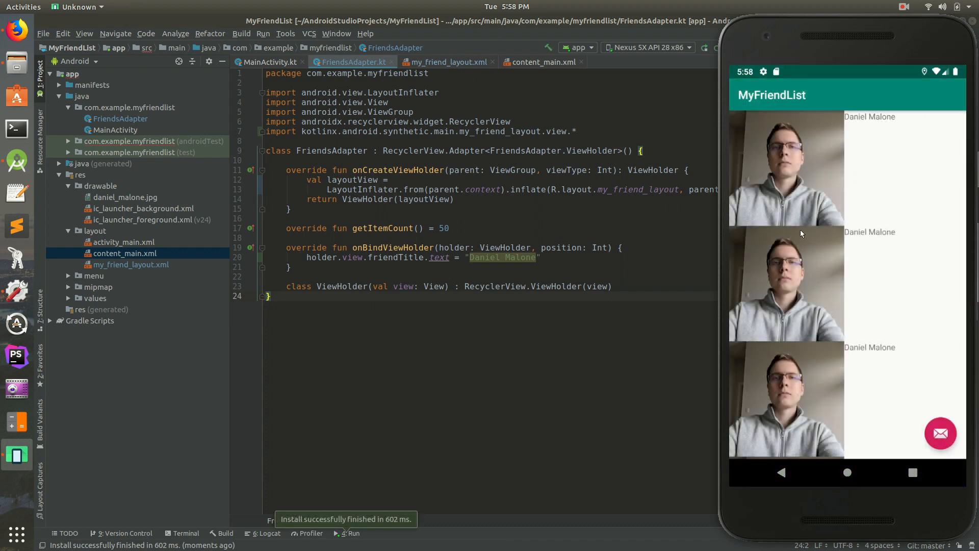
mouse_move(833, 243)
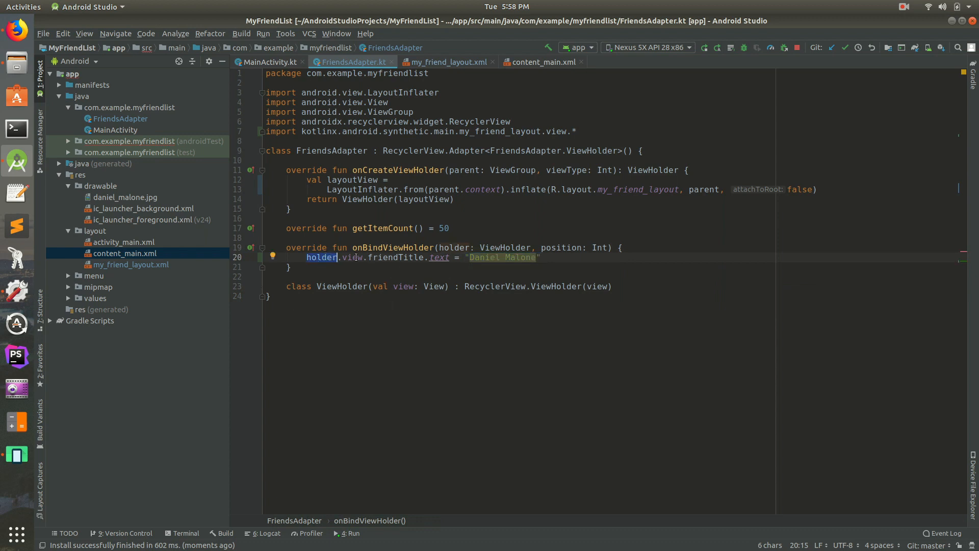
Check the friendTitle view in the layout and locate the position parameter of onBindViewHolder.
left_click(389, 257)
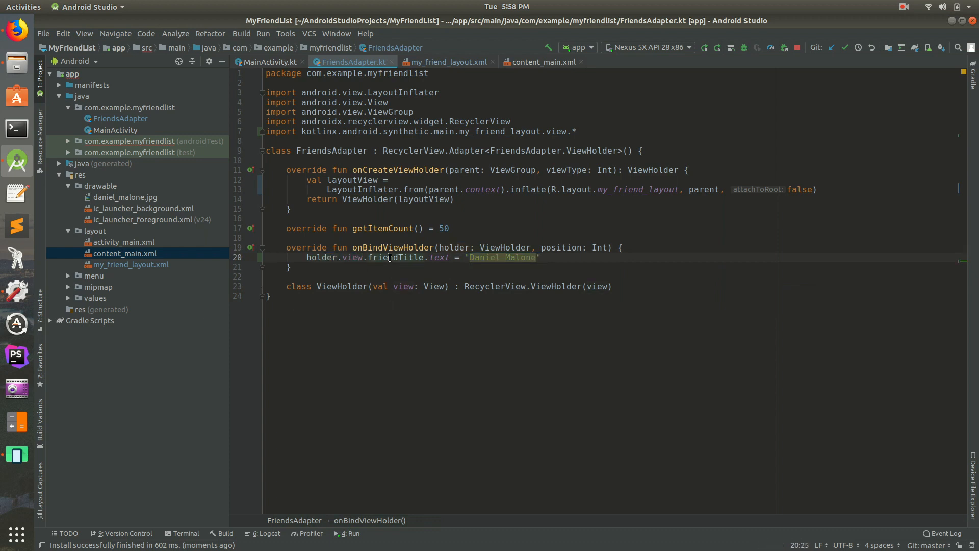
left_click(446, 63)
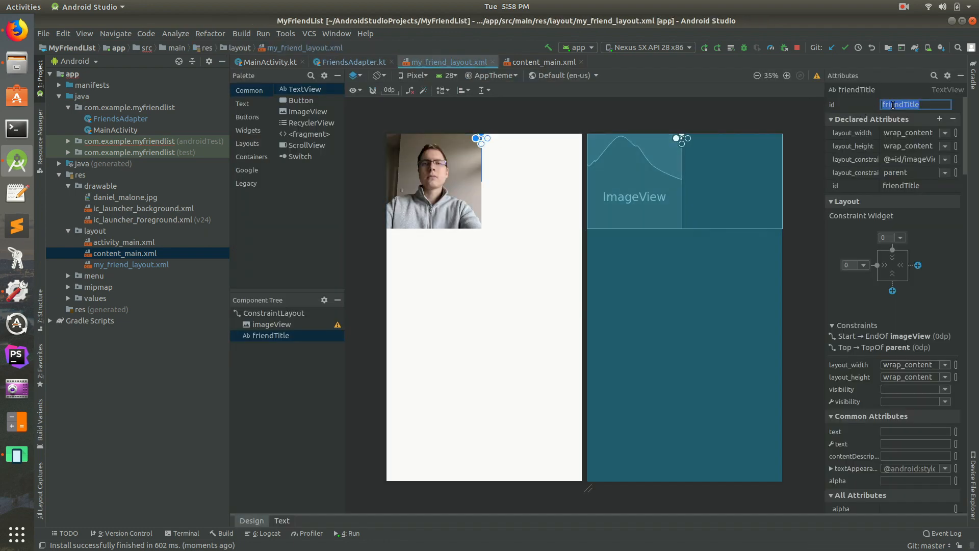
left_click(351, 62)
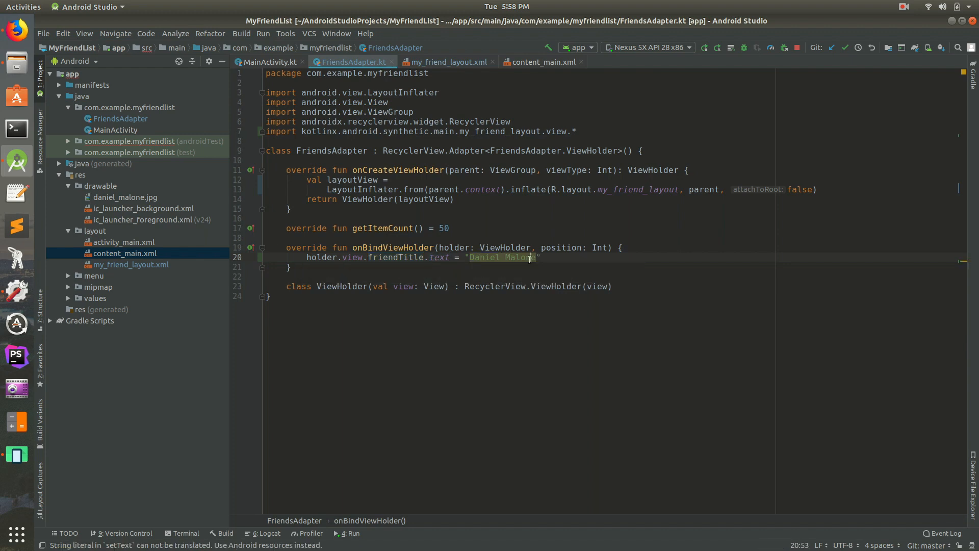
left_click(383, 246)
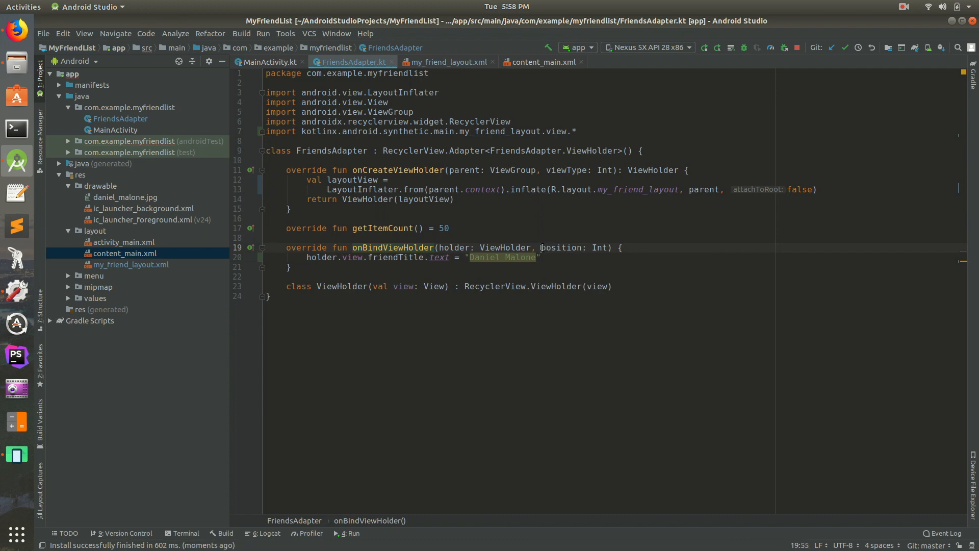
Append " $position" to the "Daniel Malone" title string.
left_click(530, 257)
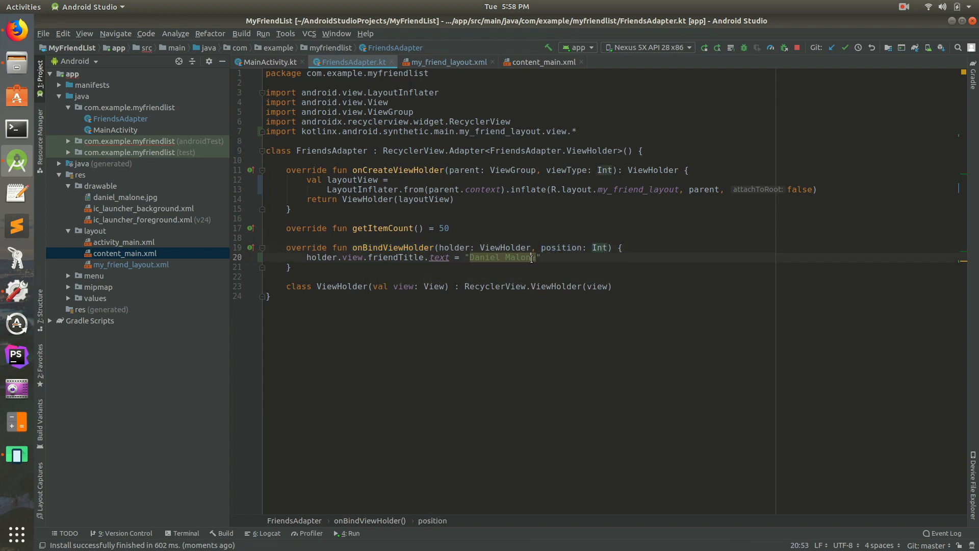
type("s")
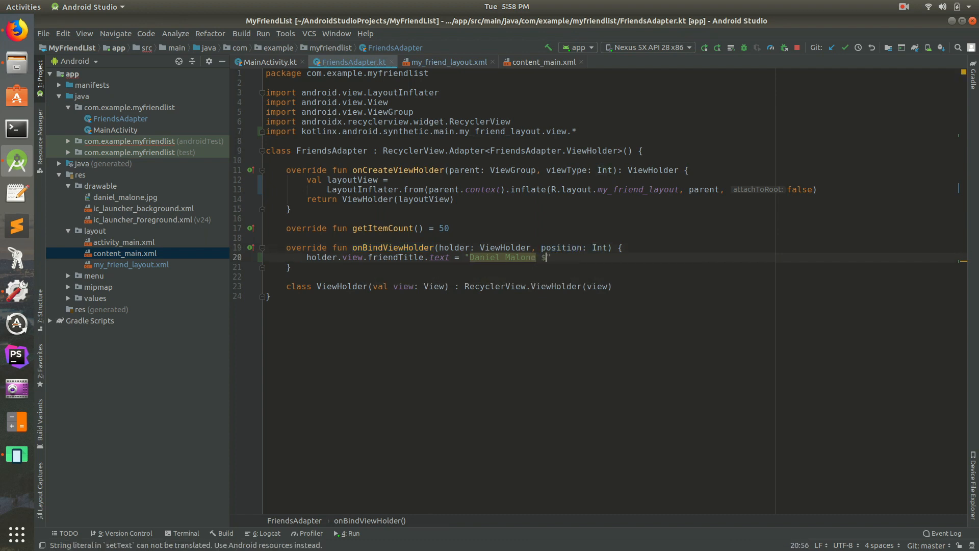
type("position")
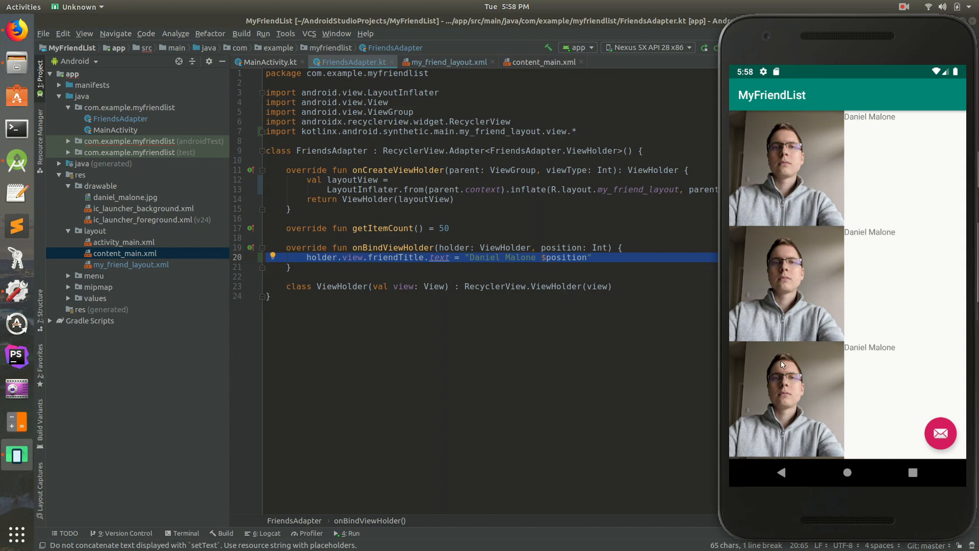
Scroll the emulator list to confirm rows Daniel Malone 0 through 49, matching the item count of 50.
scroll("down", 3)
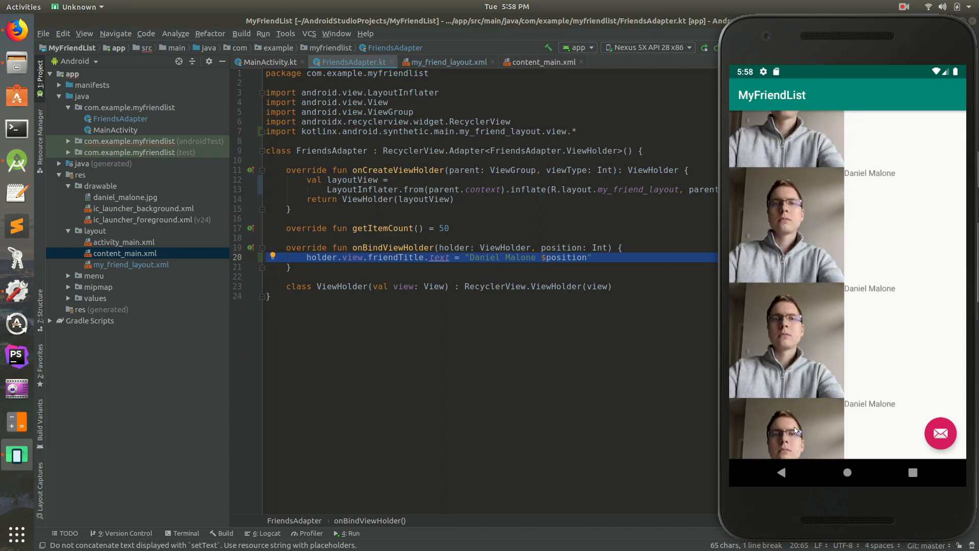
scroll("up", 3)
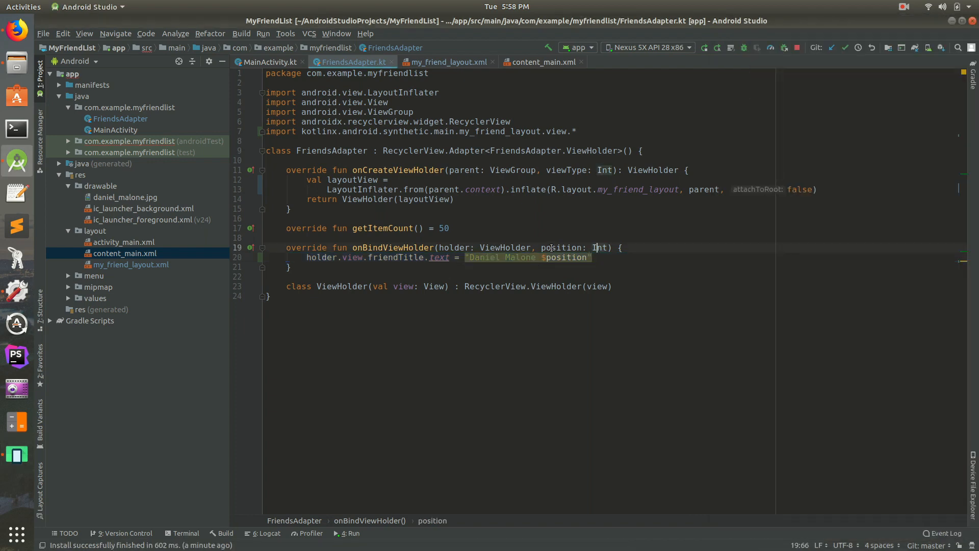
double_click(561, 248)
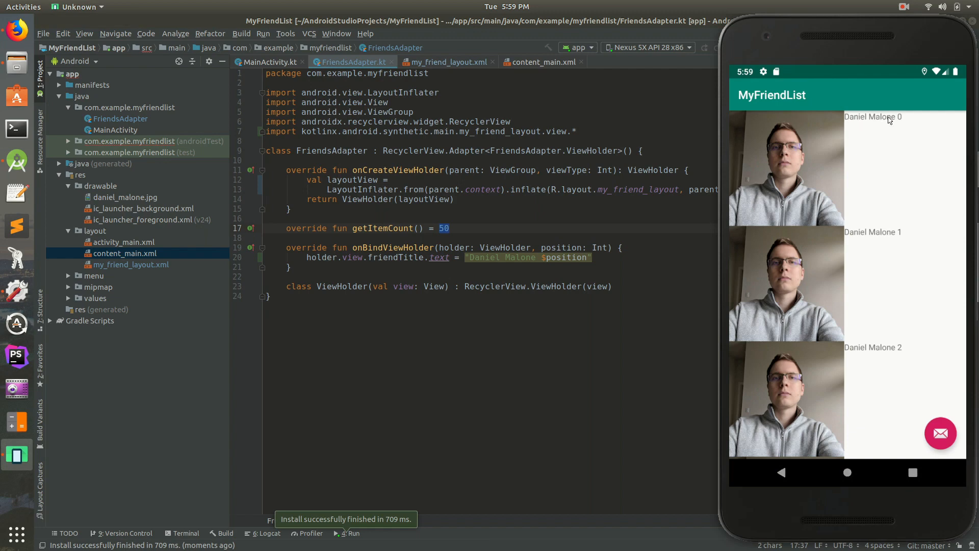
scroll("down", 3)
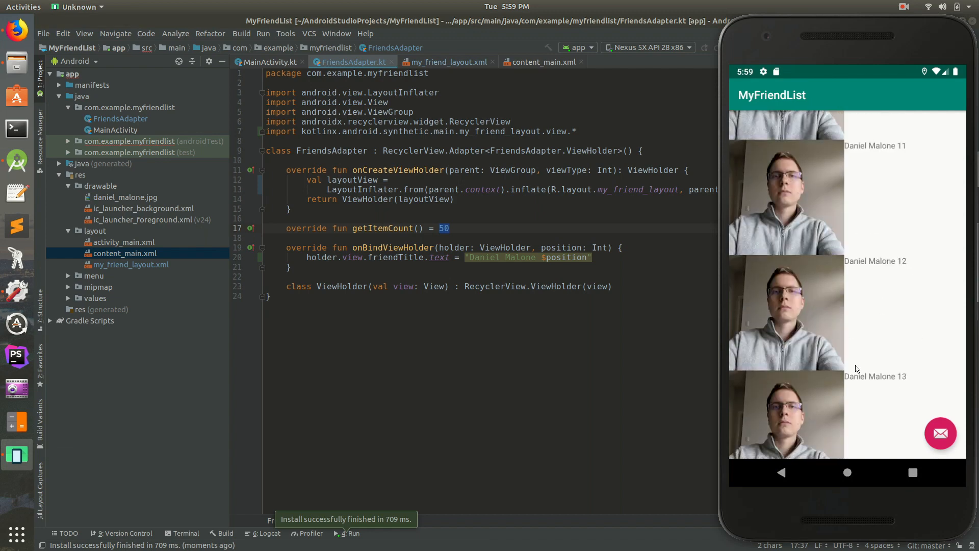
scroll("down", 3)
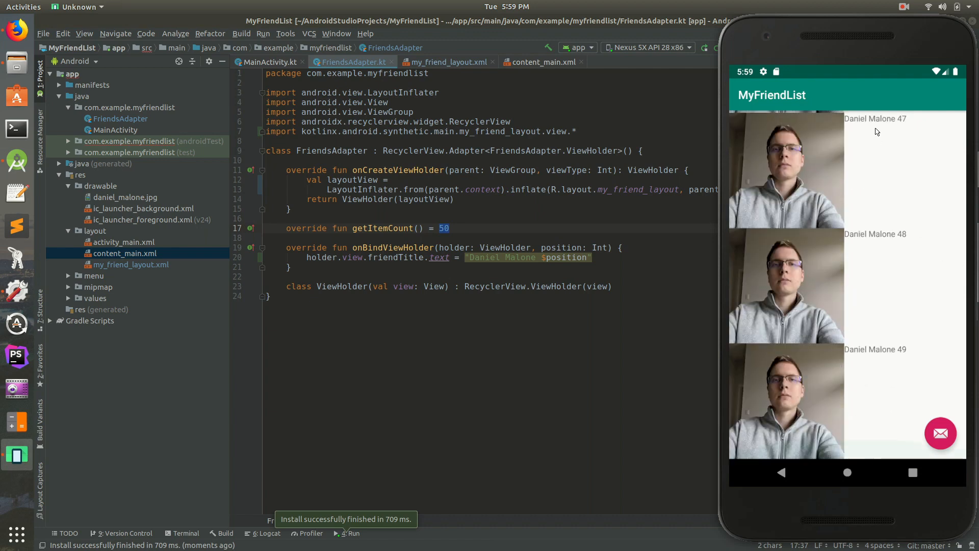
scroll("up", 3)
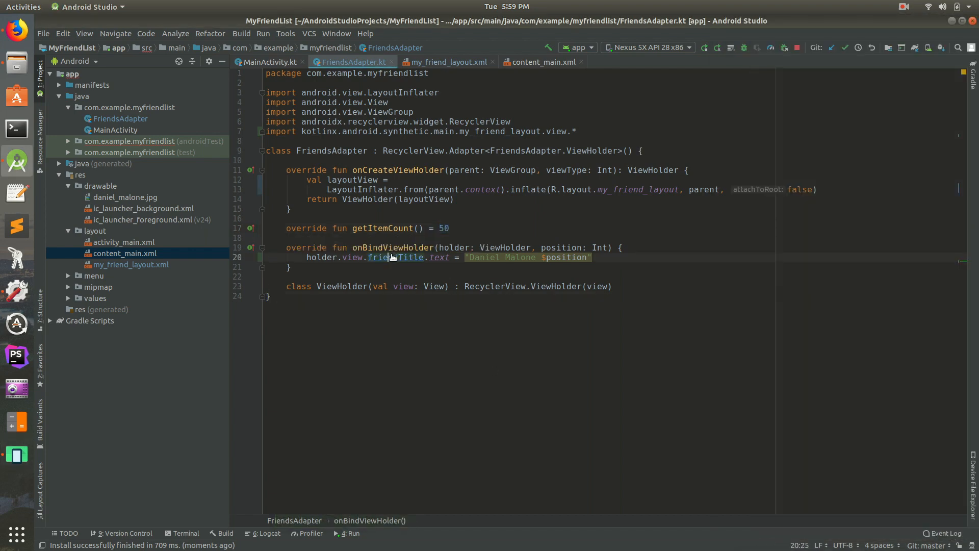
mouse_move(394, 257)
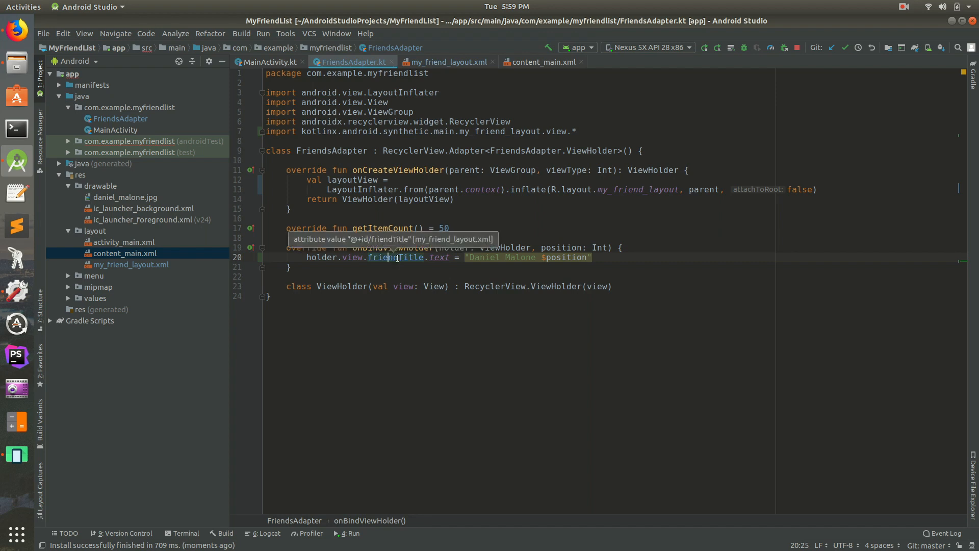
Find the padding attribute of friendTitle in the my_friend_layout.xml Design view.
left_click(446, 63)
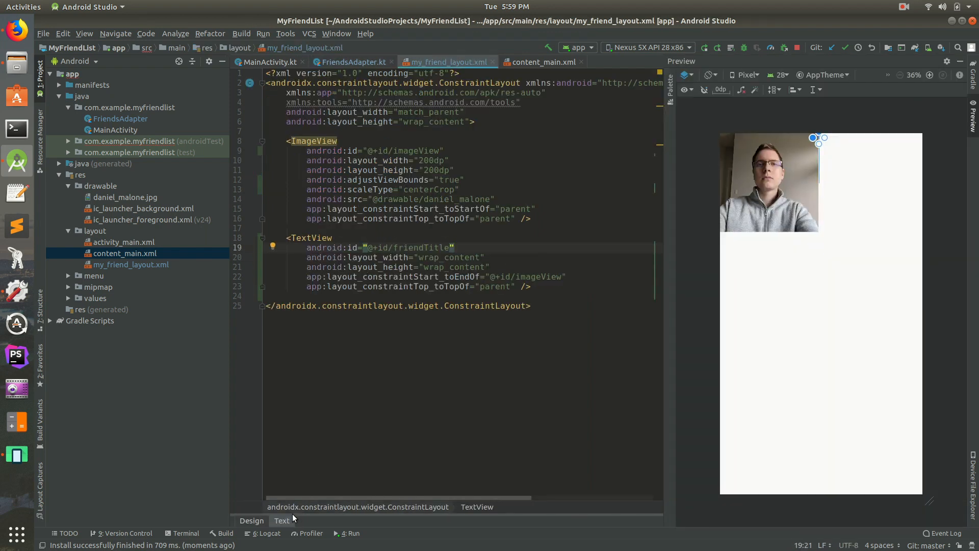
left_click(251, 520)
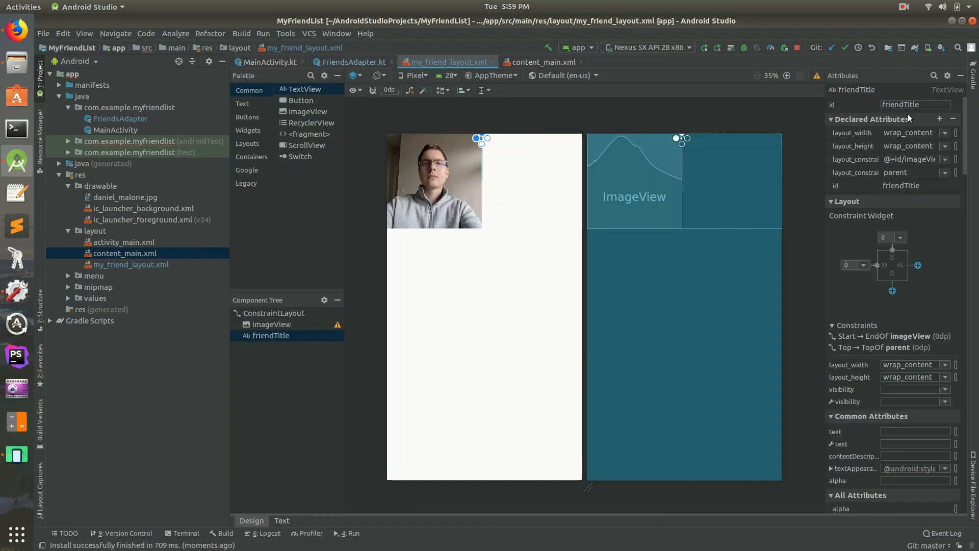
left_click(935, 74)
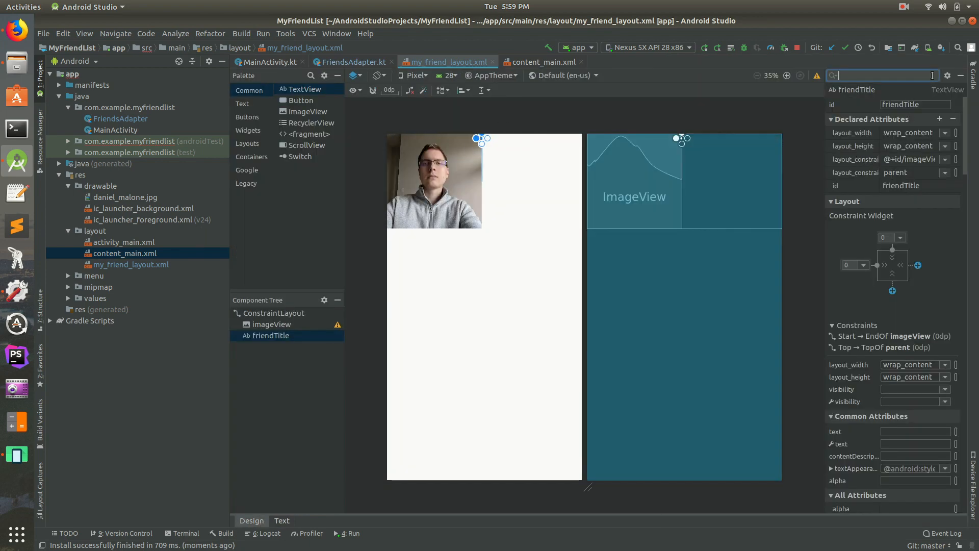
type("paddin")
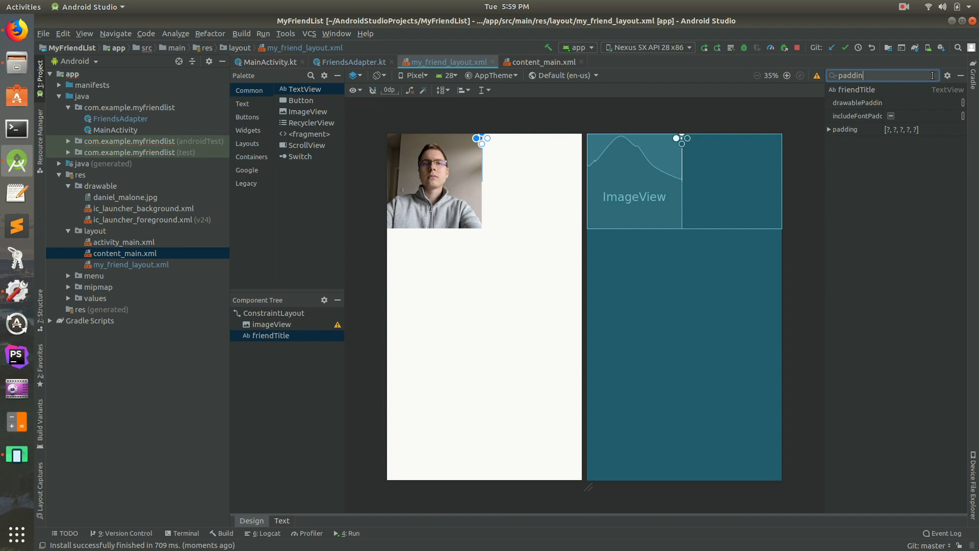
Set friendTitle's padding to 24dp and relaunch the app to check the inset titles.
left_click(829, 130)
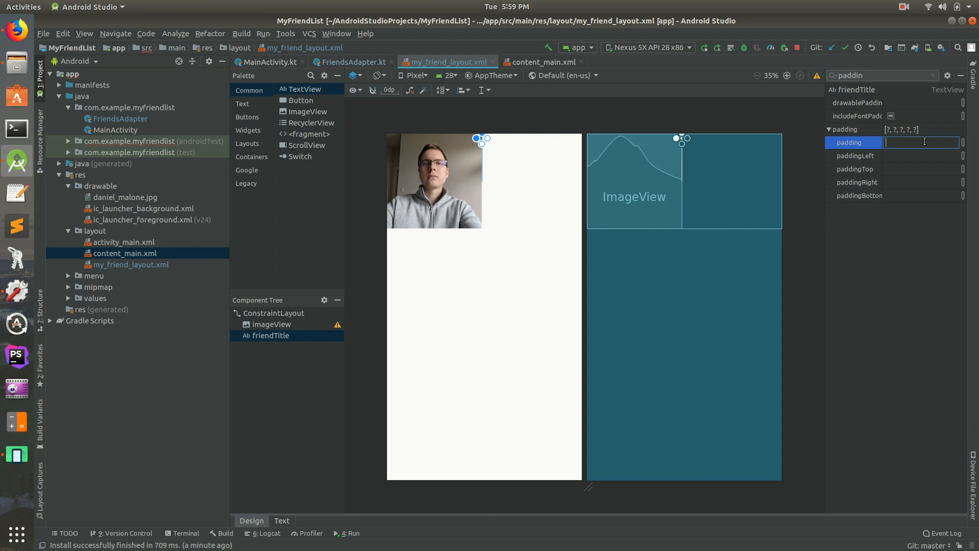
type("24dp")
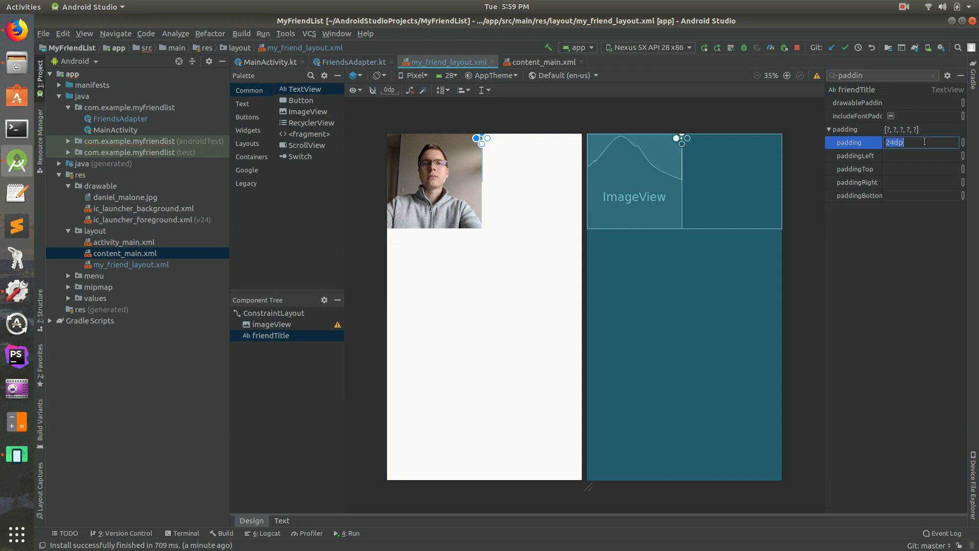
key("Return")
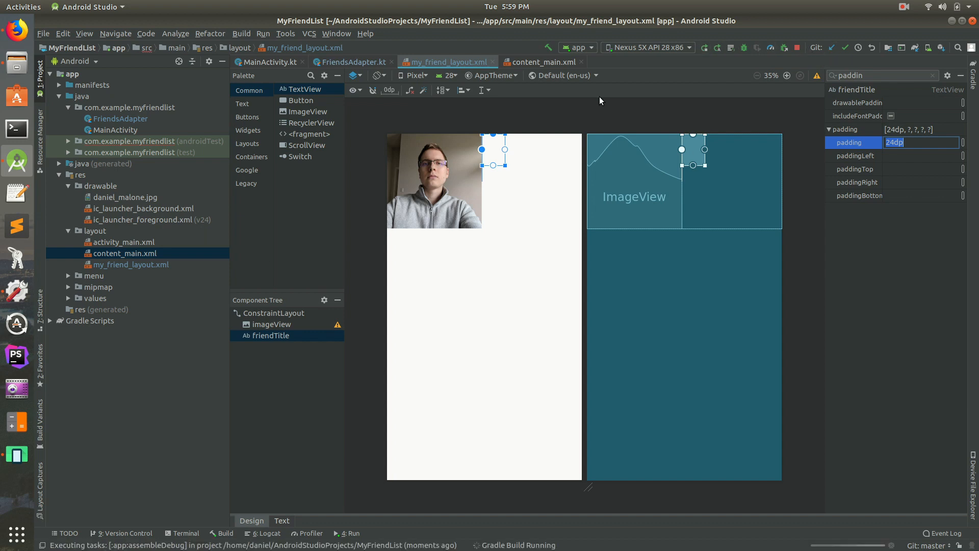
left_click(703, 48)
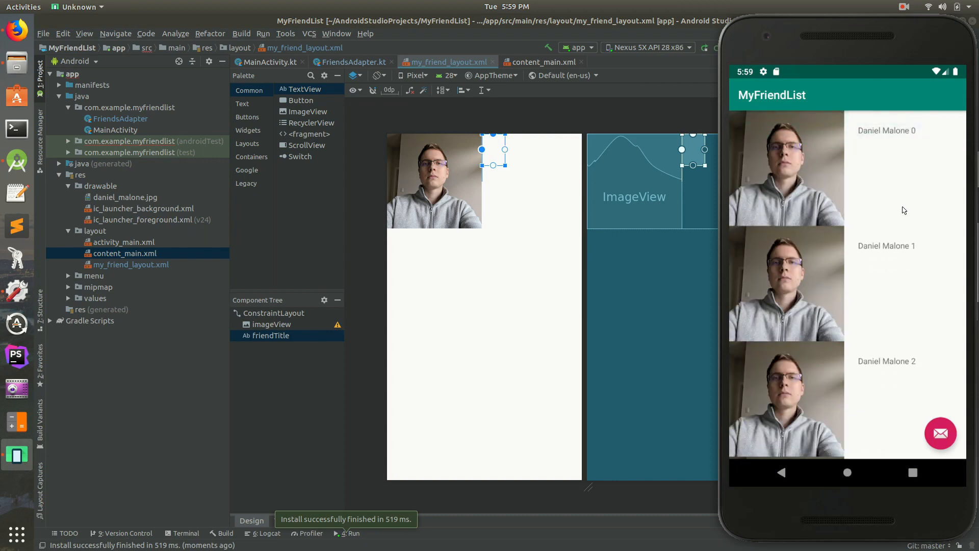
mouse_move(903, 135)
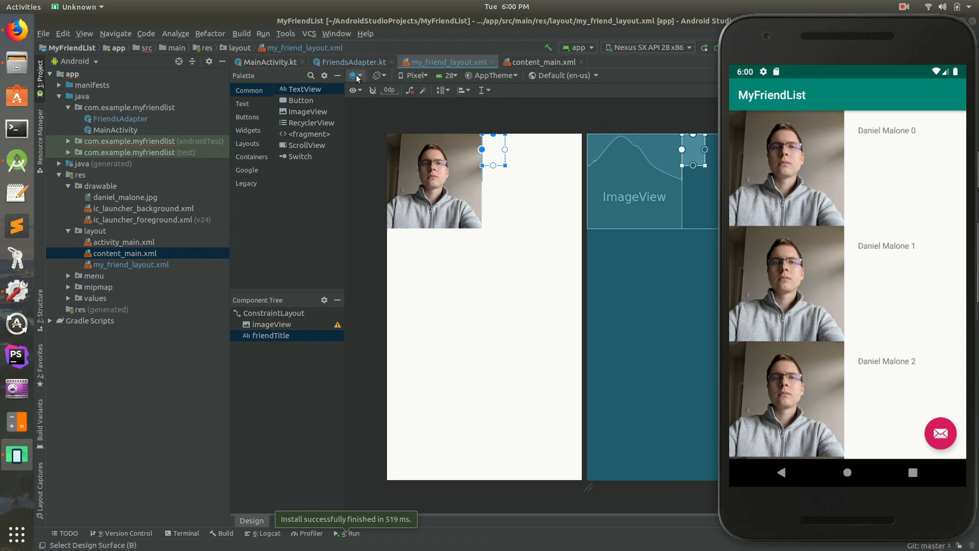
Review the bind code's friendTitle using position and the getItemCount value of 50.
left_click(353, 62)
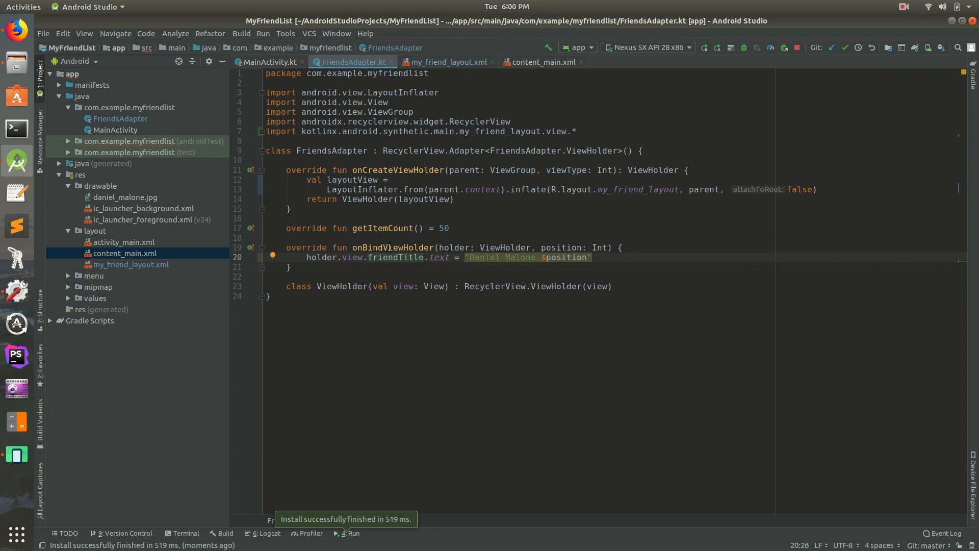
left_click(391, 257)
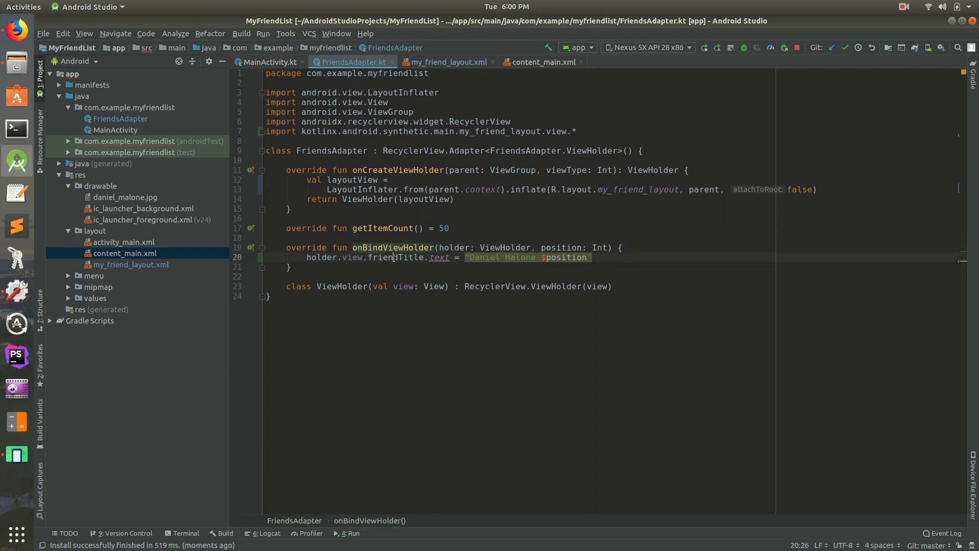
left_click(391, 257)
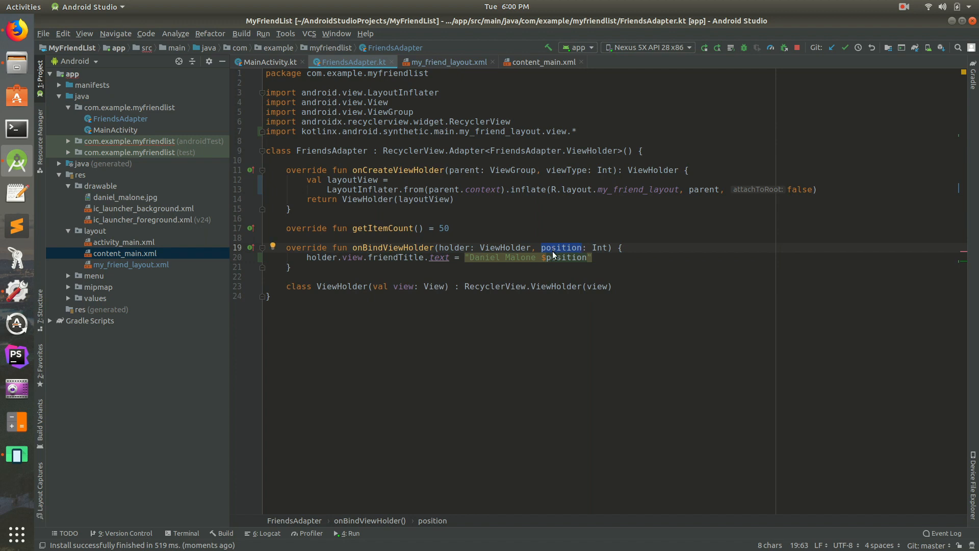
left_click(566, 257)
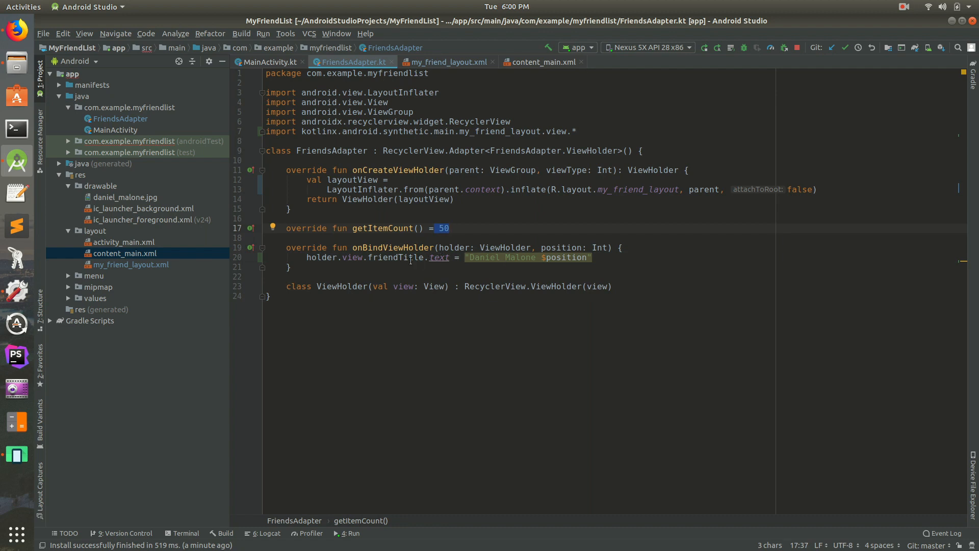
left_click(520, 257)
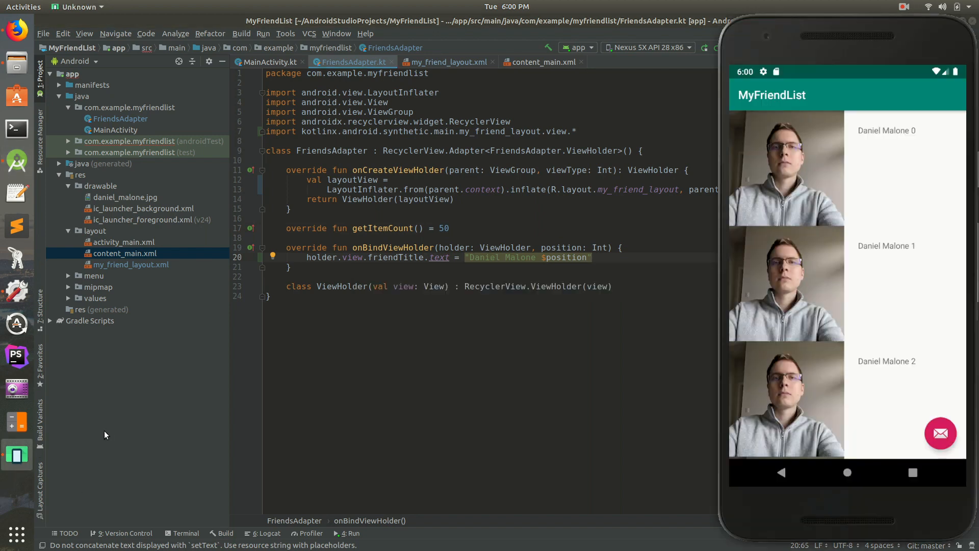
mouse_move(758, 212)
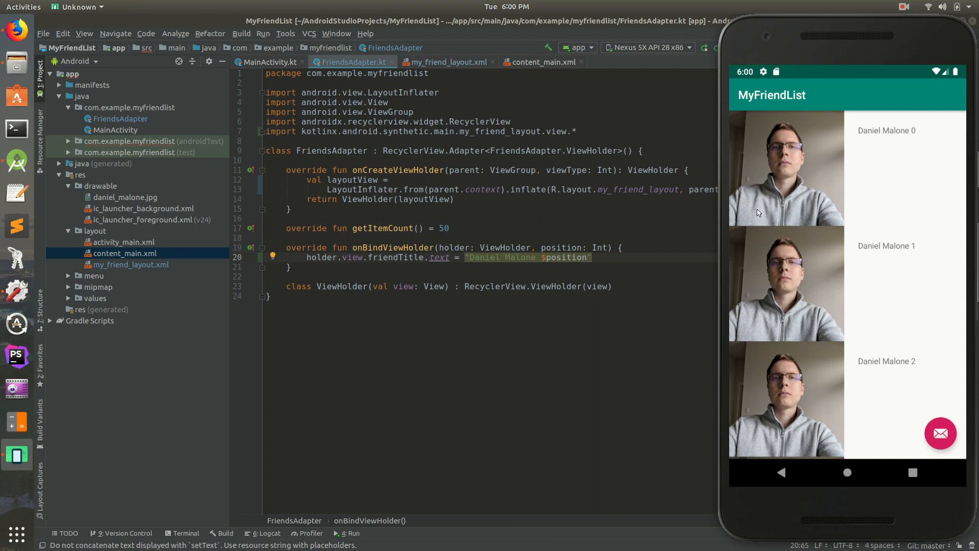
mouse_move(839, 143)
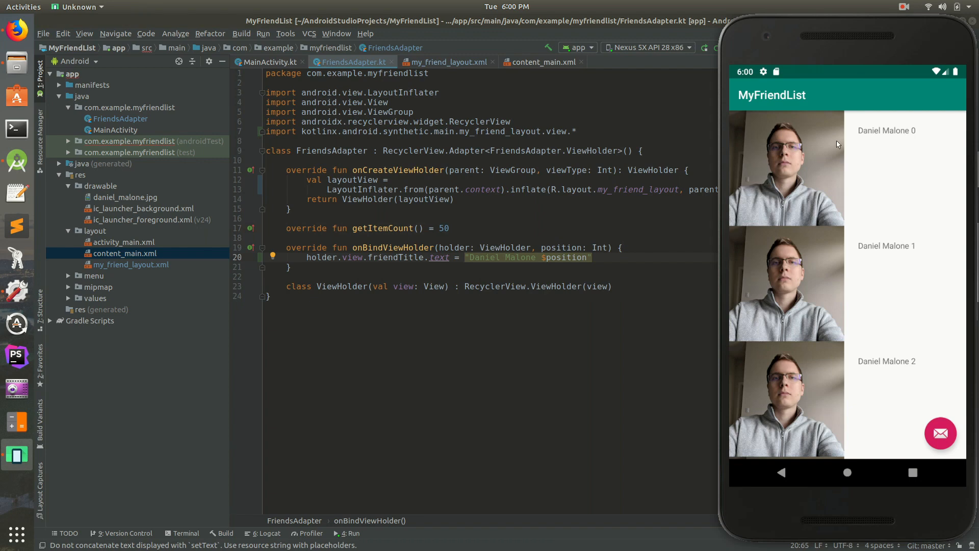
mouse_move(762, 297)
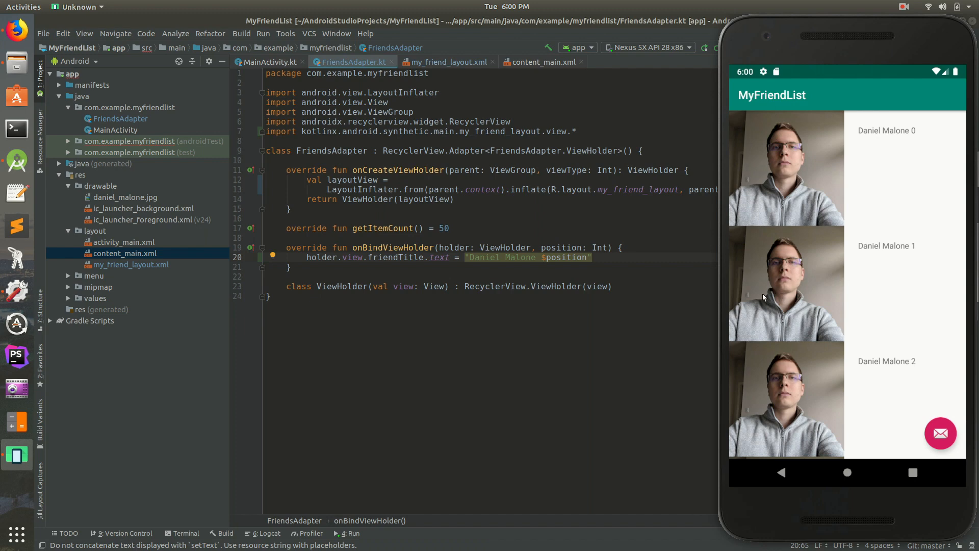
mouse_move(890, 138)
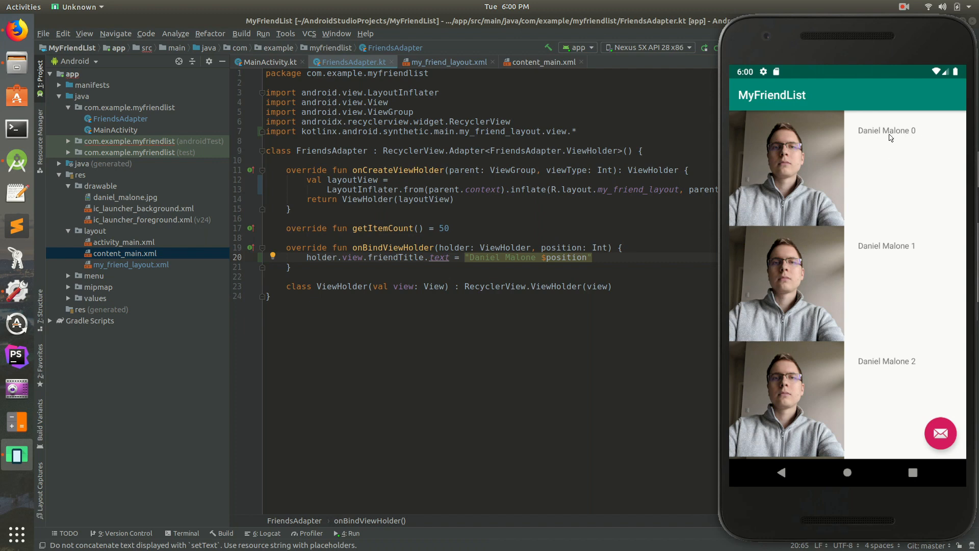
mouse_move(838, 163)
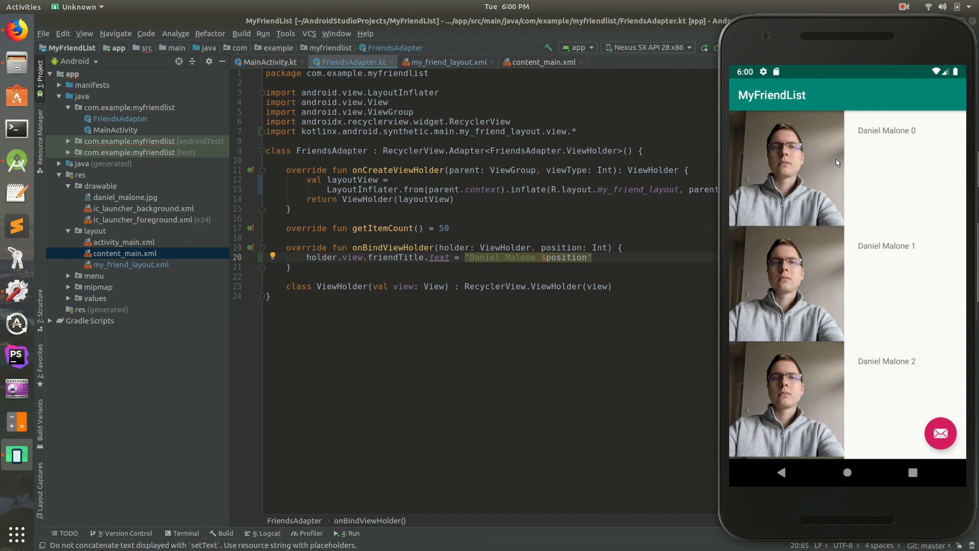
Scroll the running app's list down to rows Daniel Malone 5, 6 and 7.
scroll("down", 3)
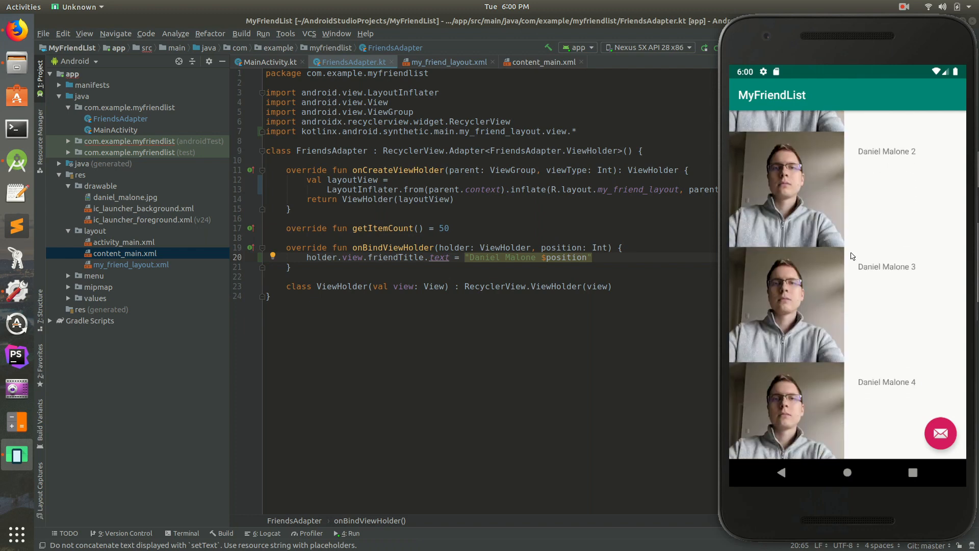
left_click(903, 7)
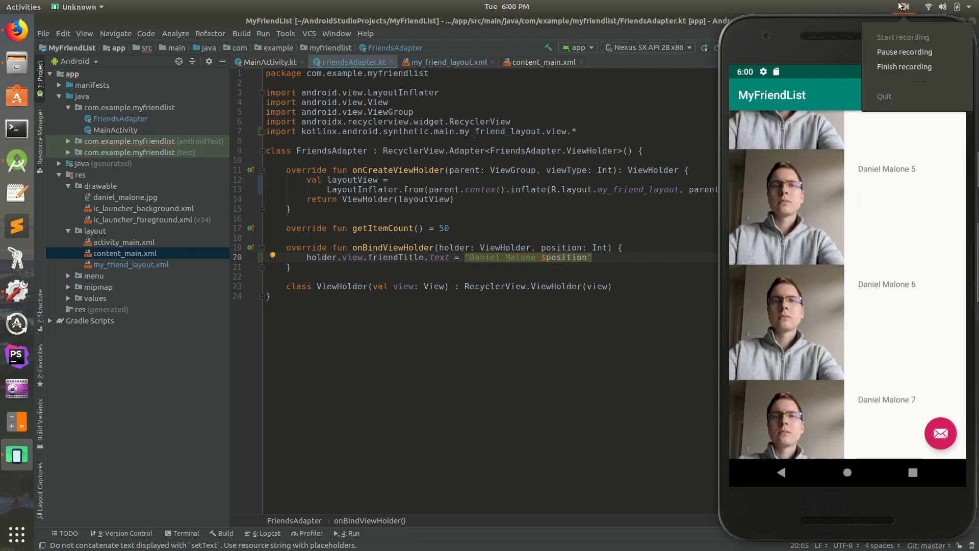